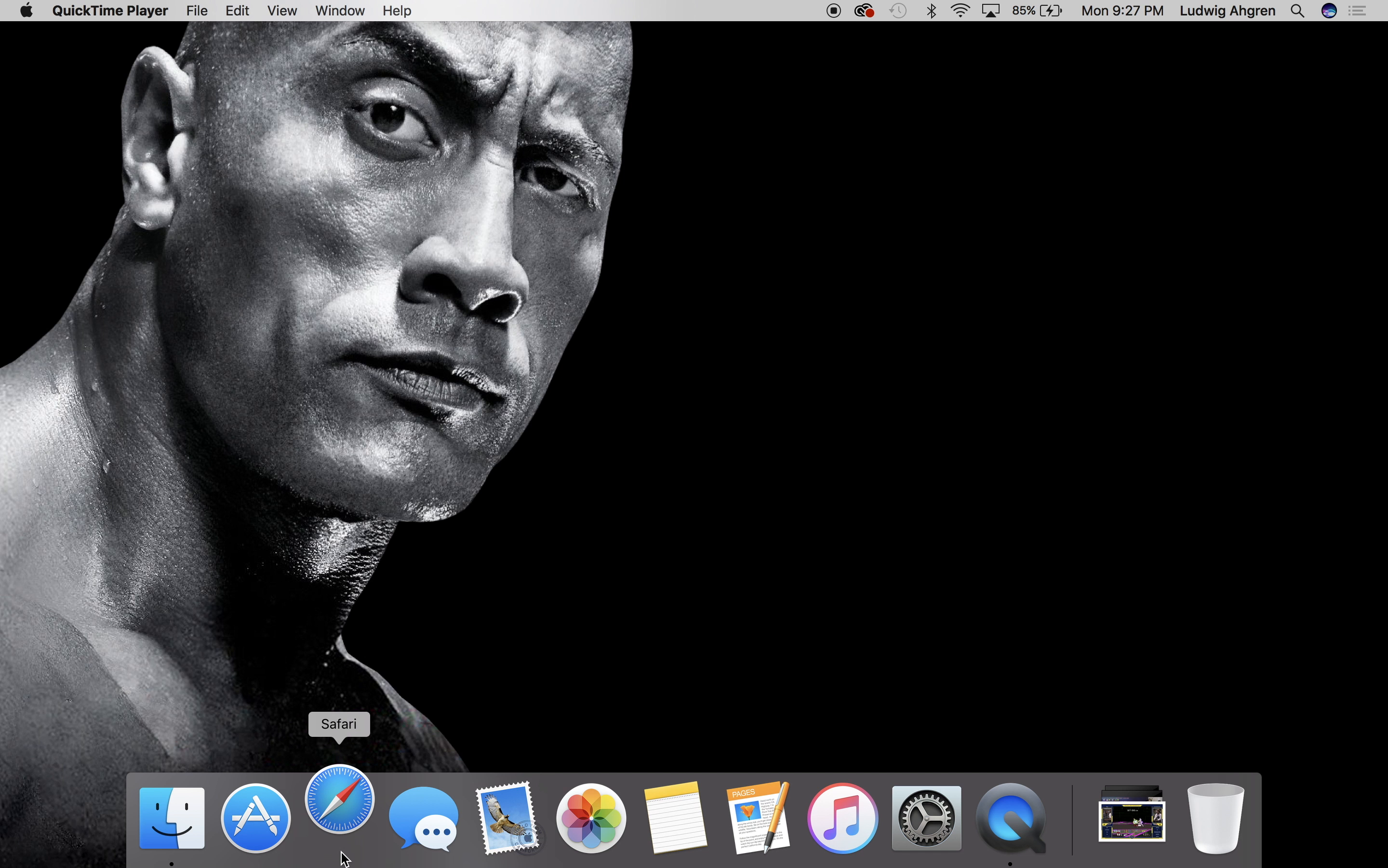
Step: Launch Safari from the Dock and go to Twitch's Following page of live games
{"action": "left_click", "coordinate": [340, 817]}
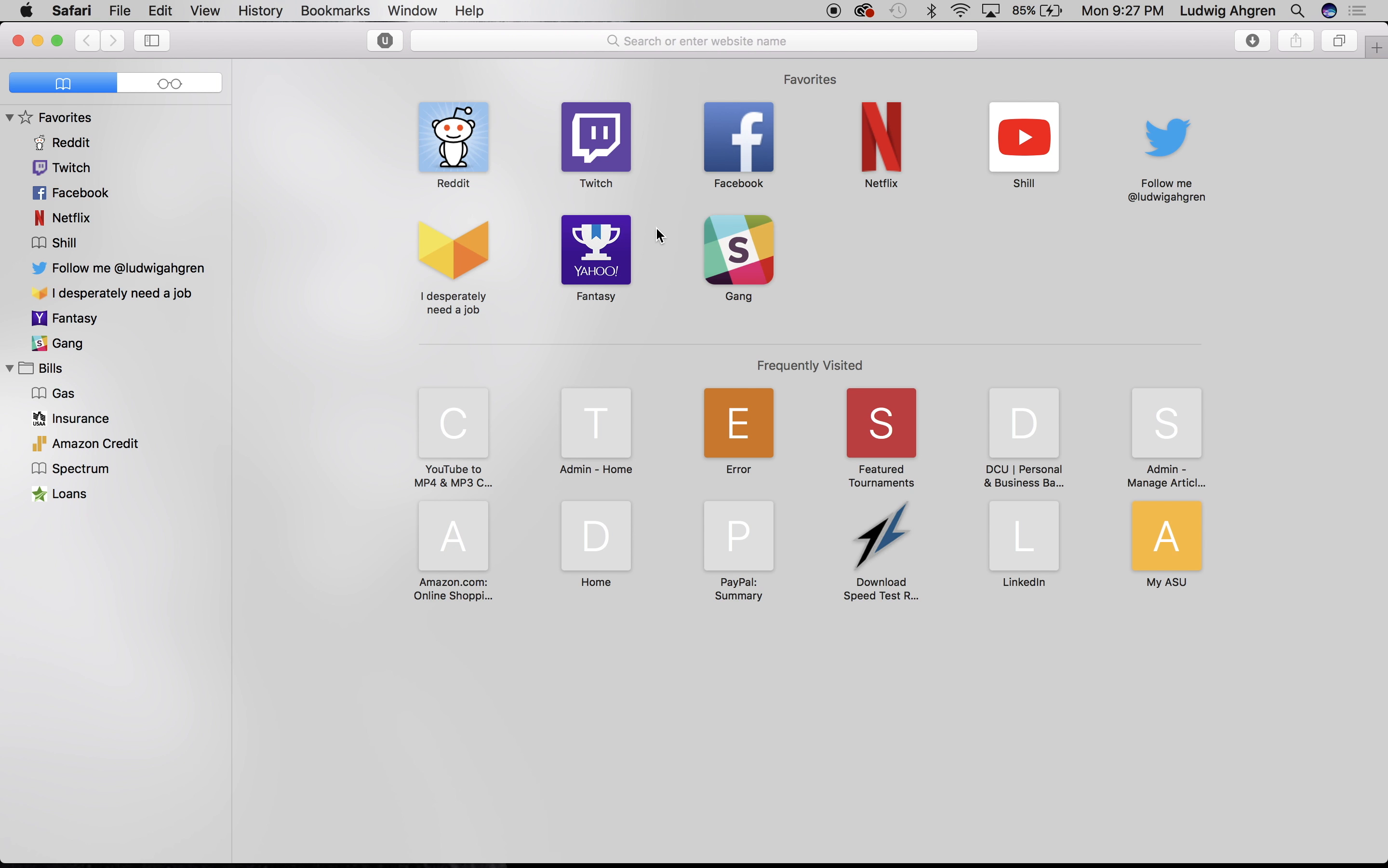
{"action": "left_click", "coordinate": [595, 137]}
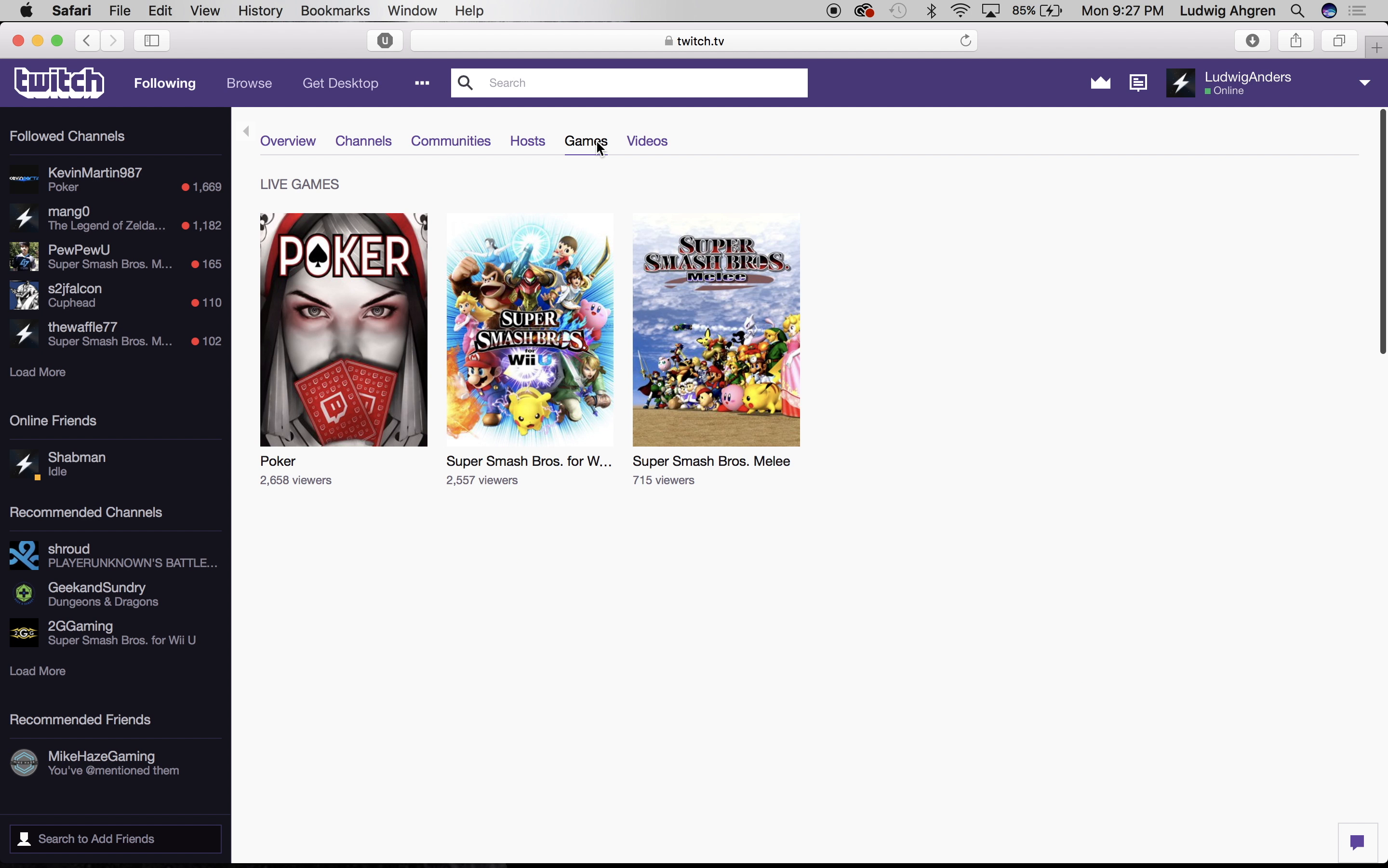
Step: Show Super Smash Bros. Melee clips sorted by Trending and open 'aMSa does 10 powershields in a row'
{"action": "left_click", "coordinate": [715, 330]}
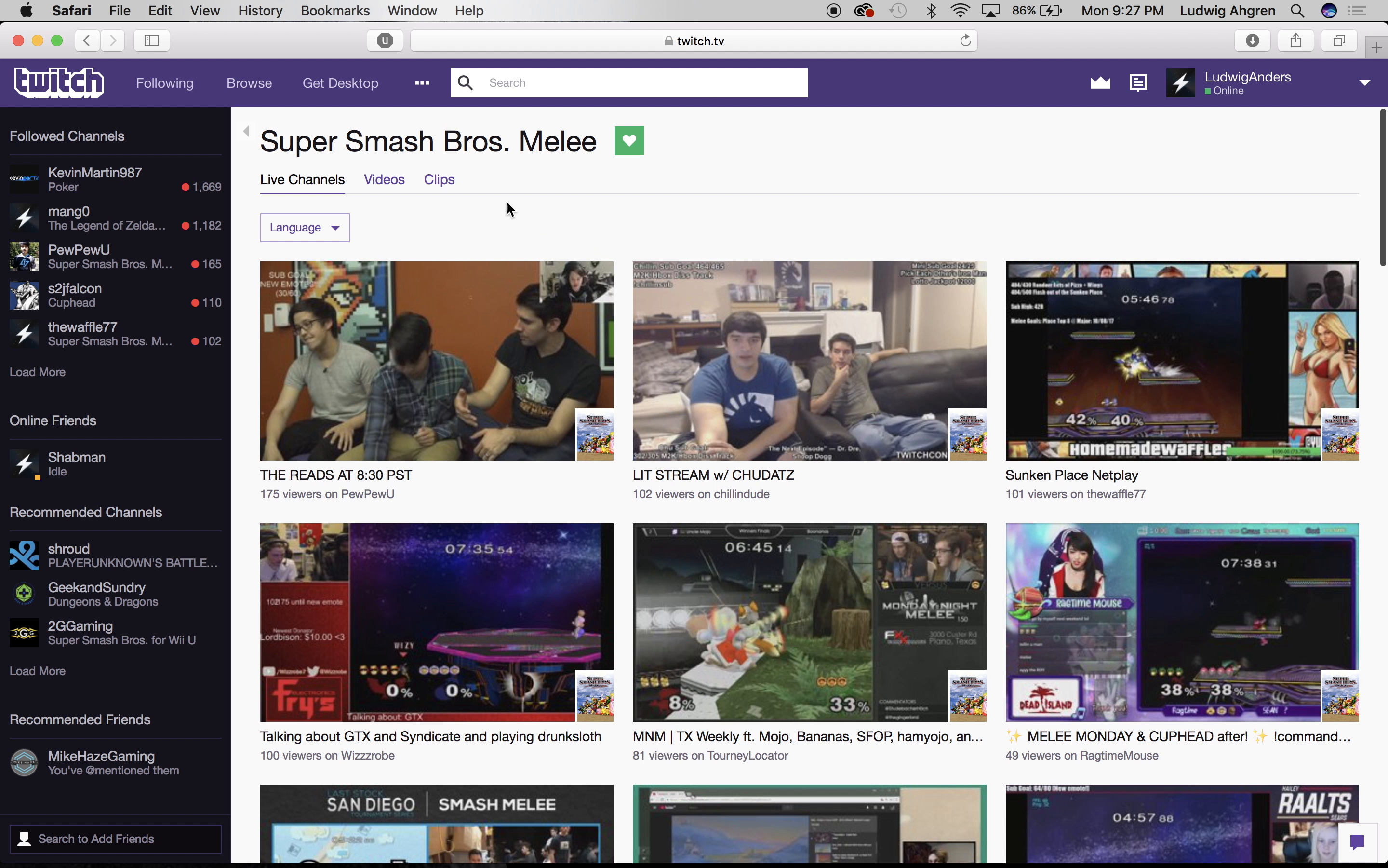
{"action": "left_click", "coordinate": [439, 179]}
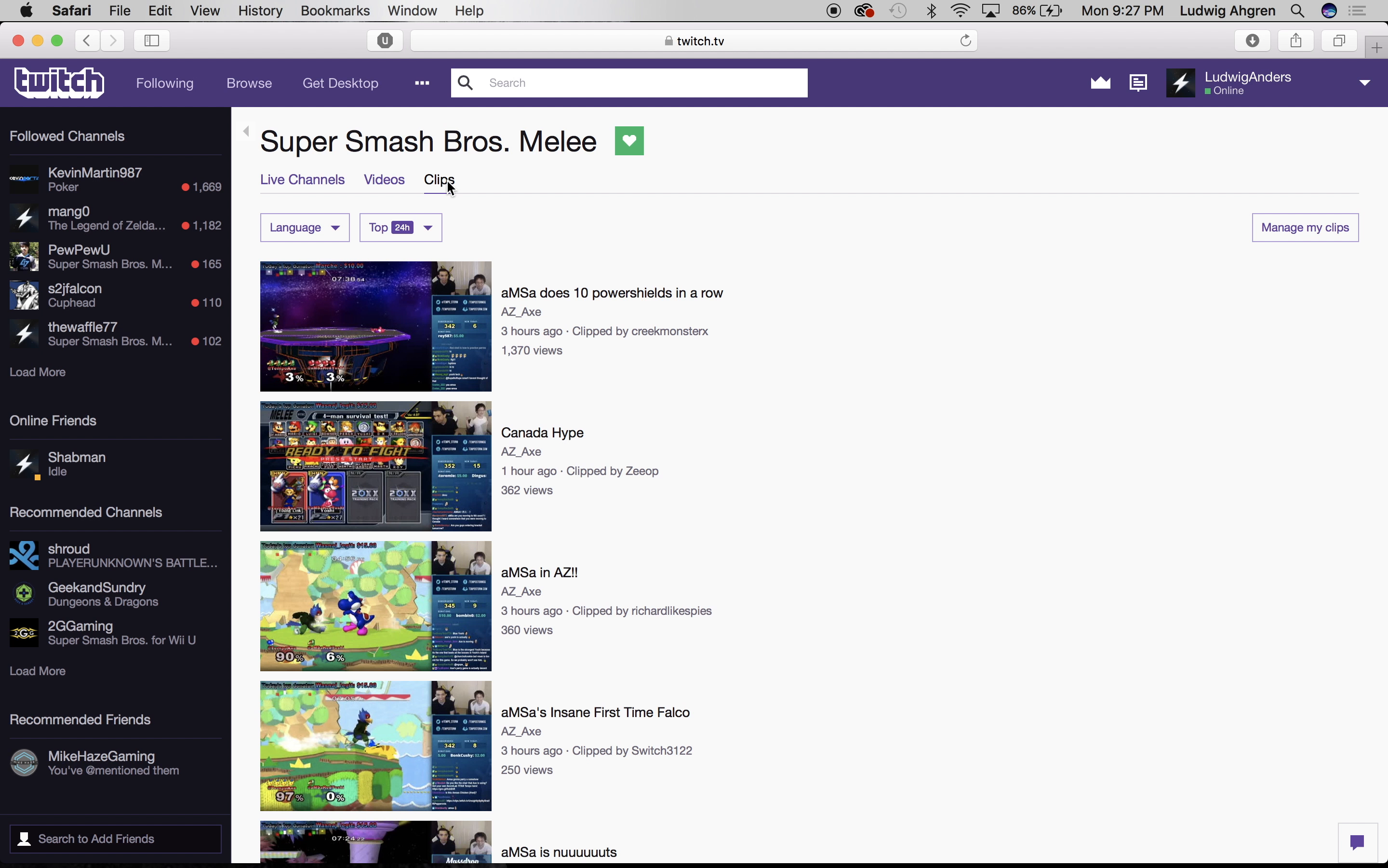
{"action": "left_click", "coordinate": [399, 227]}
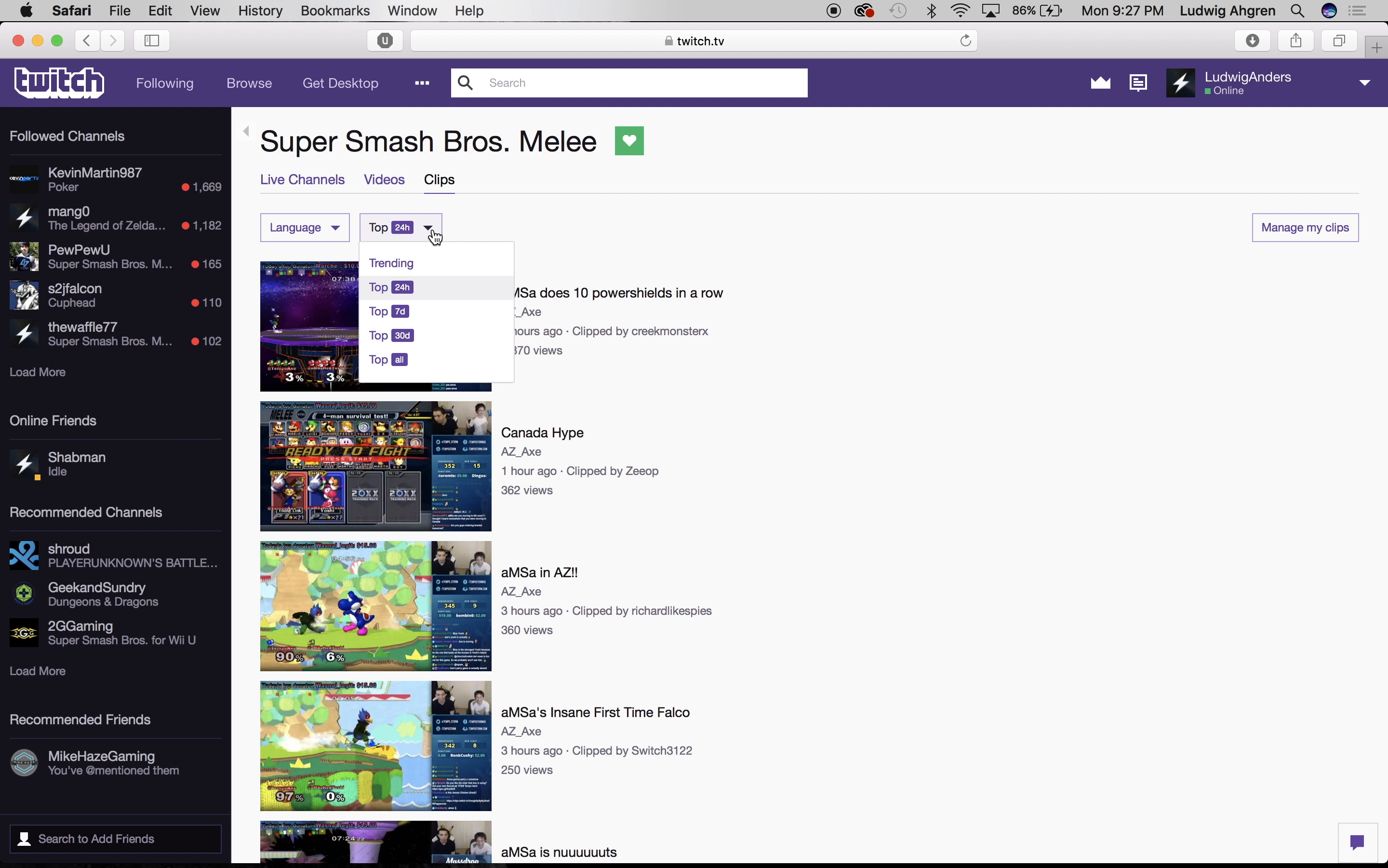
{"action": "left_click", "coordinate": [392, 262]}
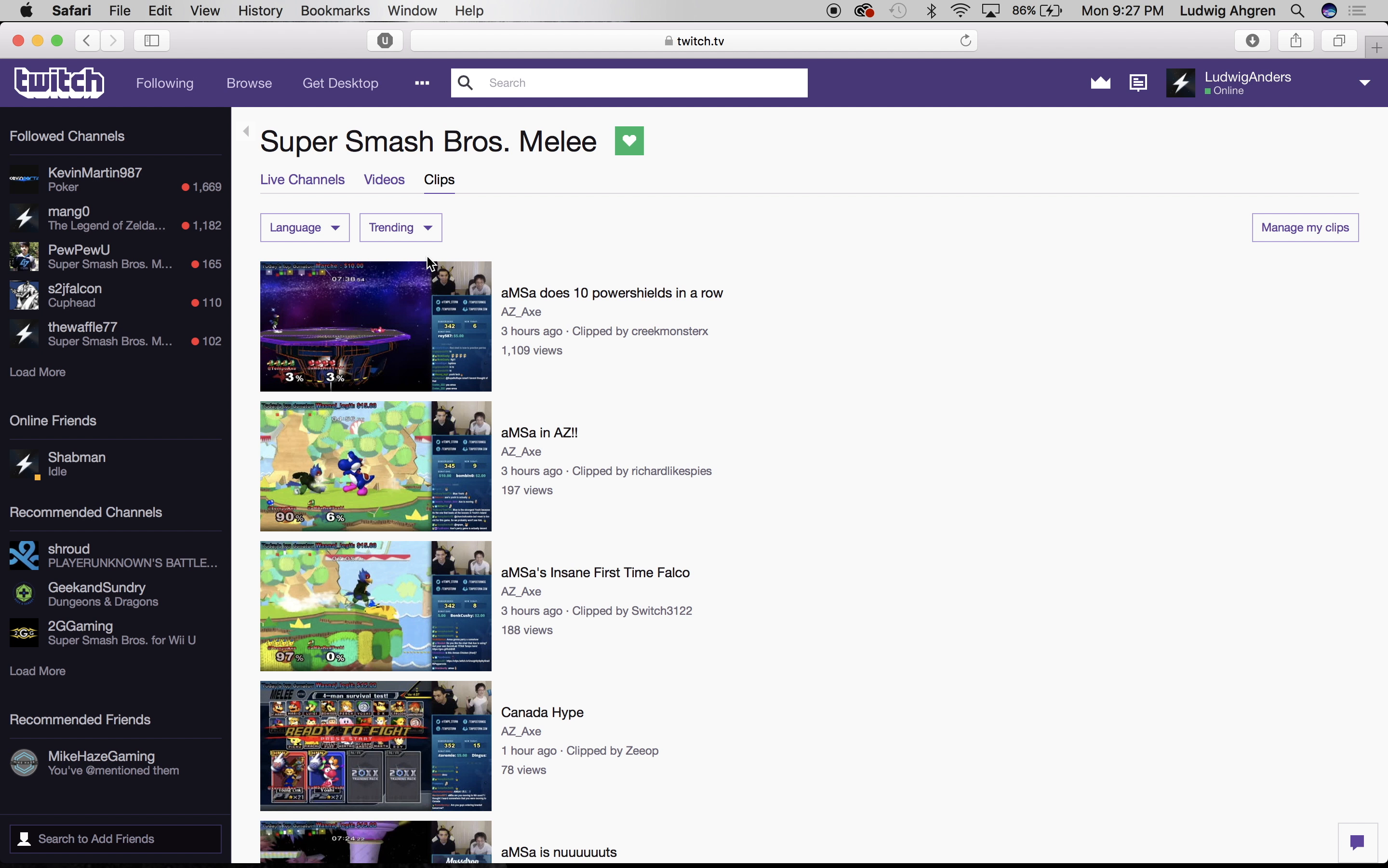
{"action": "mouse_move", "coordinate": [423, 325]}
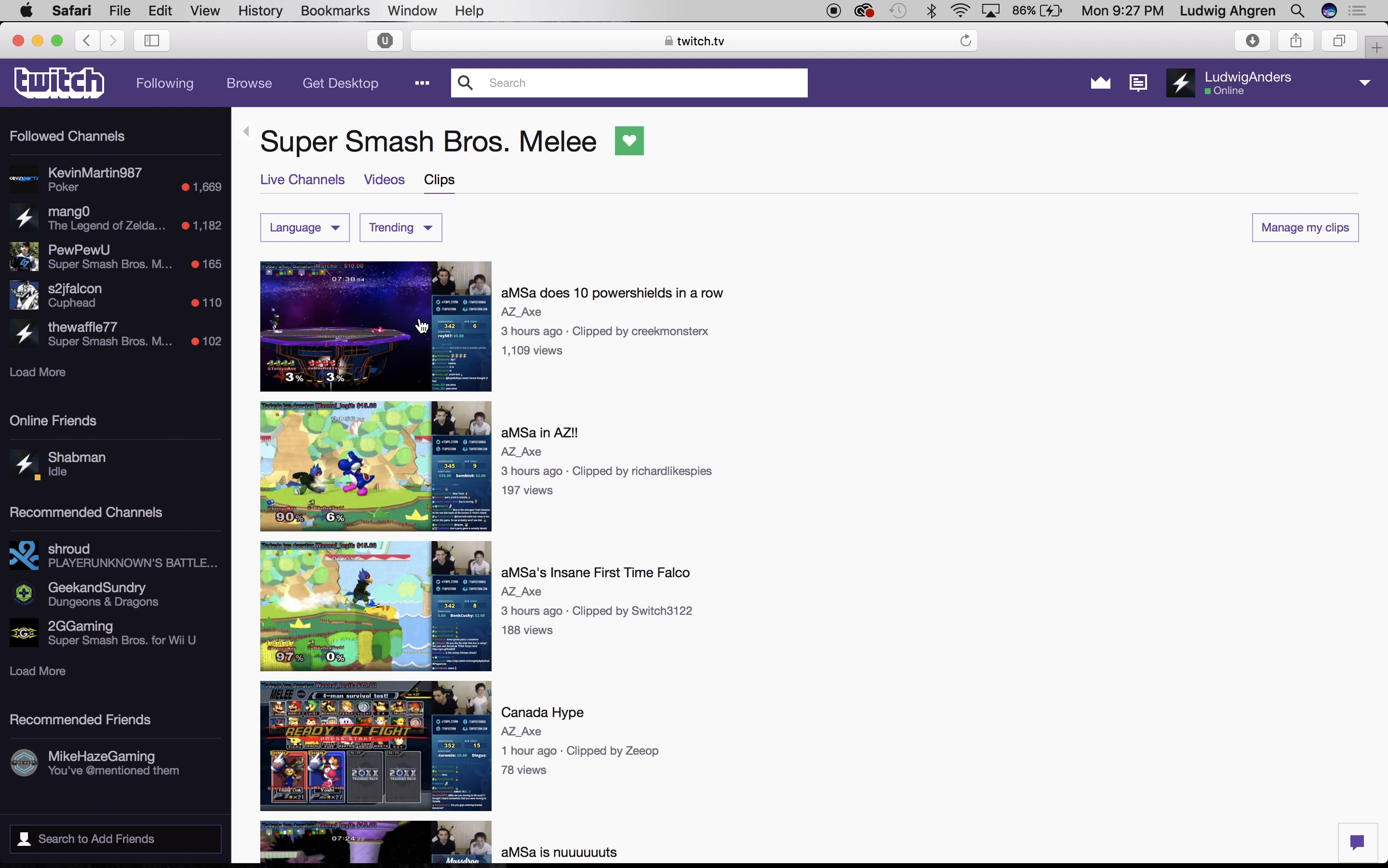
{"action": "left_click", "coordinate": [374, 325]}
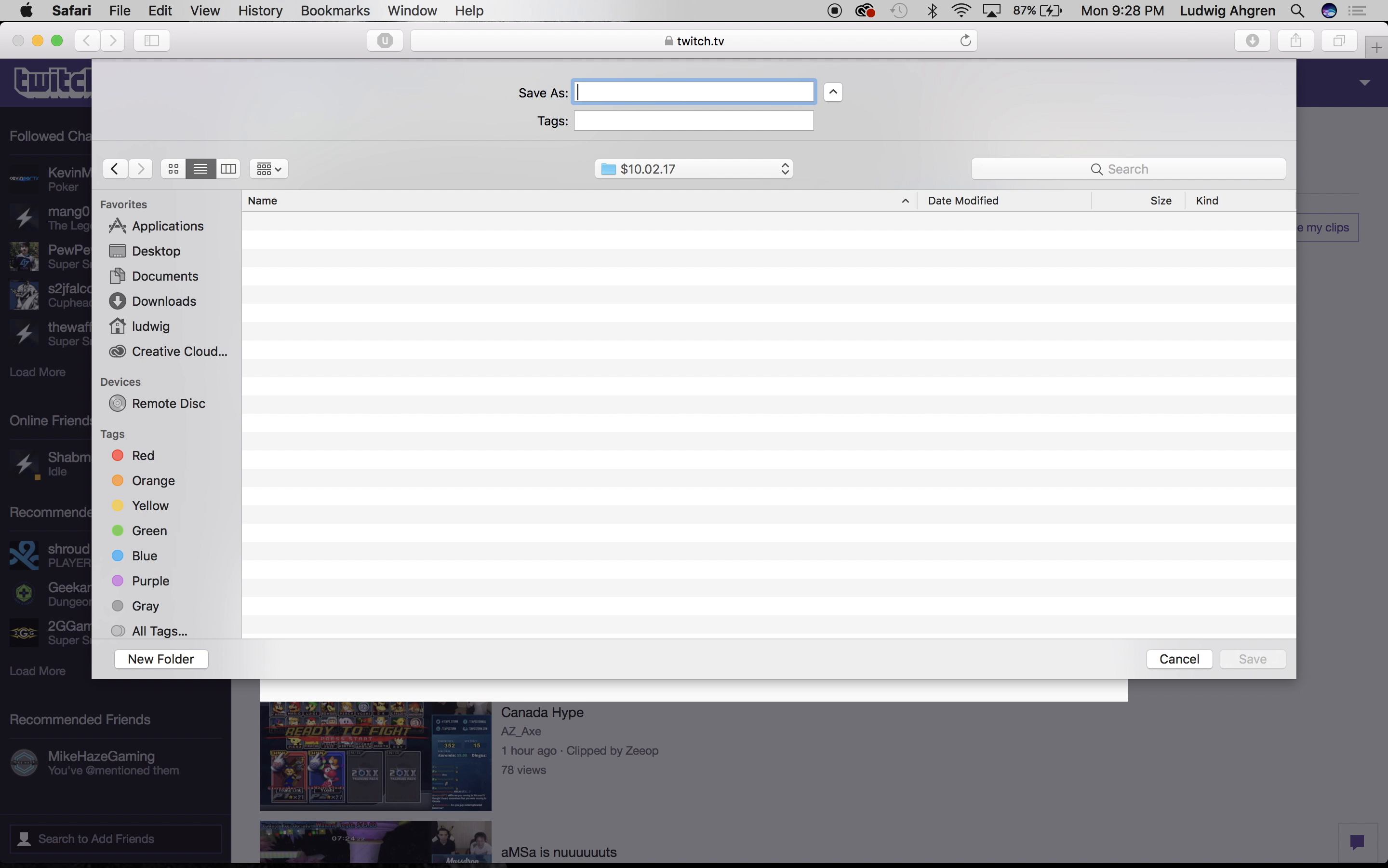
Step: Save the clip under the name 'Black guy and japanese man play melee???'
{"action": "type", "text": "Black guy and"}
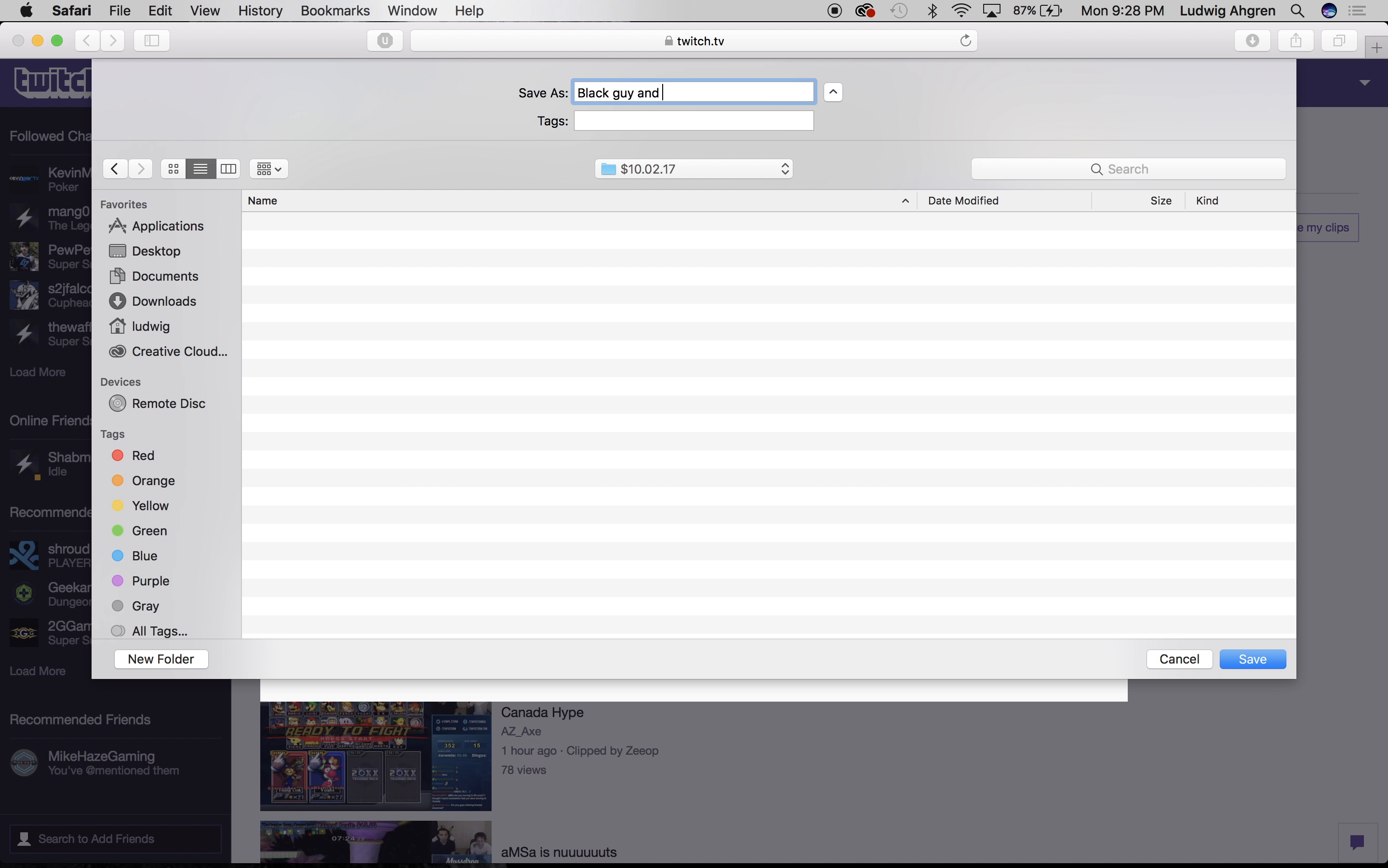
{"action": "type", "text": "japanese man"}
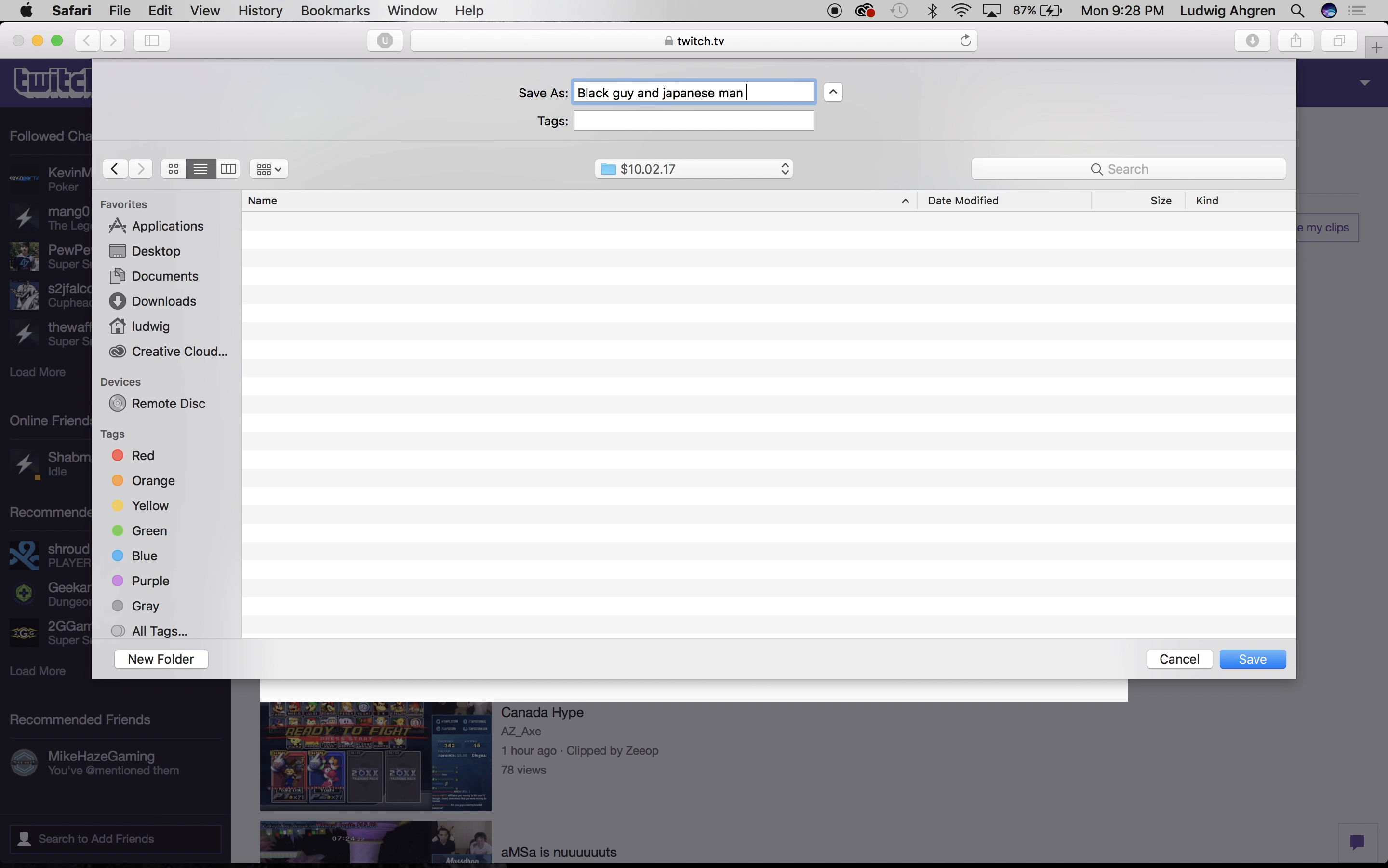
{"action": "type", "text": "play melee???"}
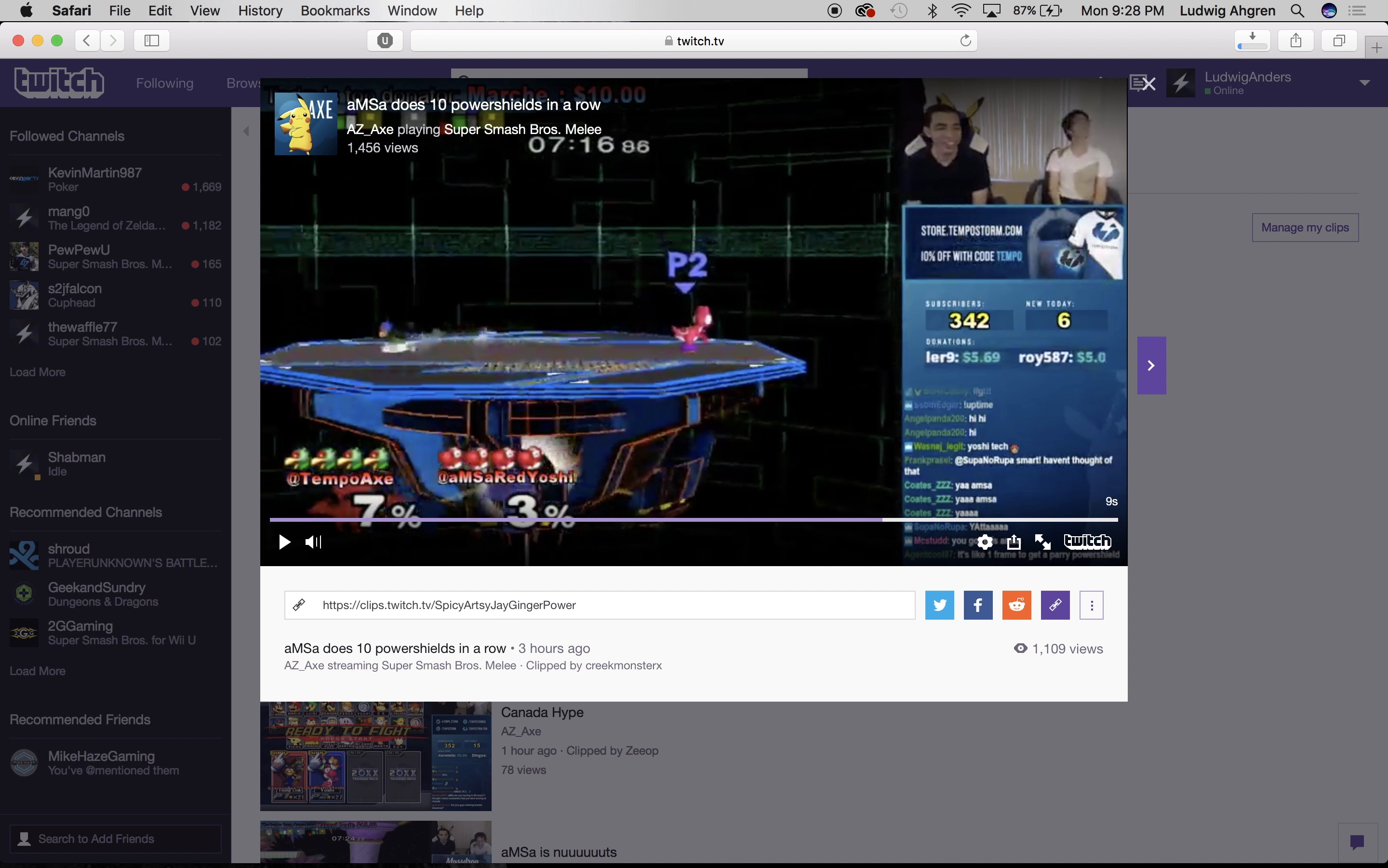
Step: Scroll further down the trending Melee clips list
{"action": "scroll", "scroll_direction": "down", "scroll_amount": 3}
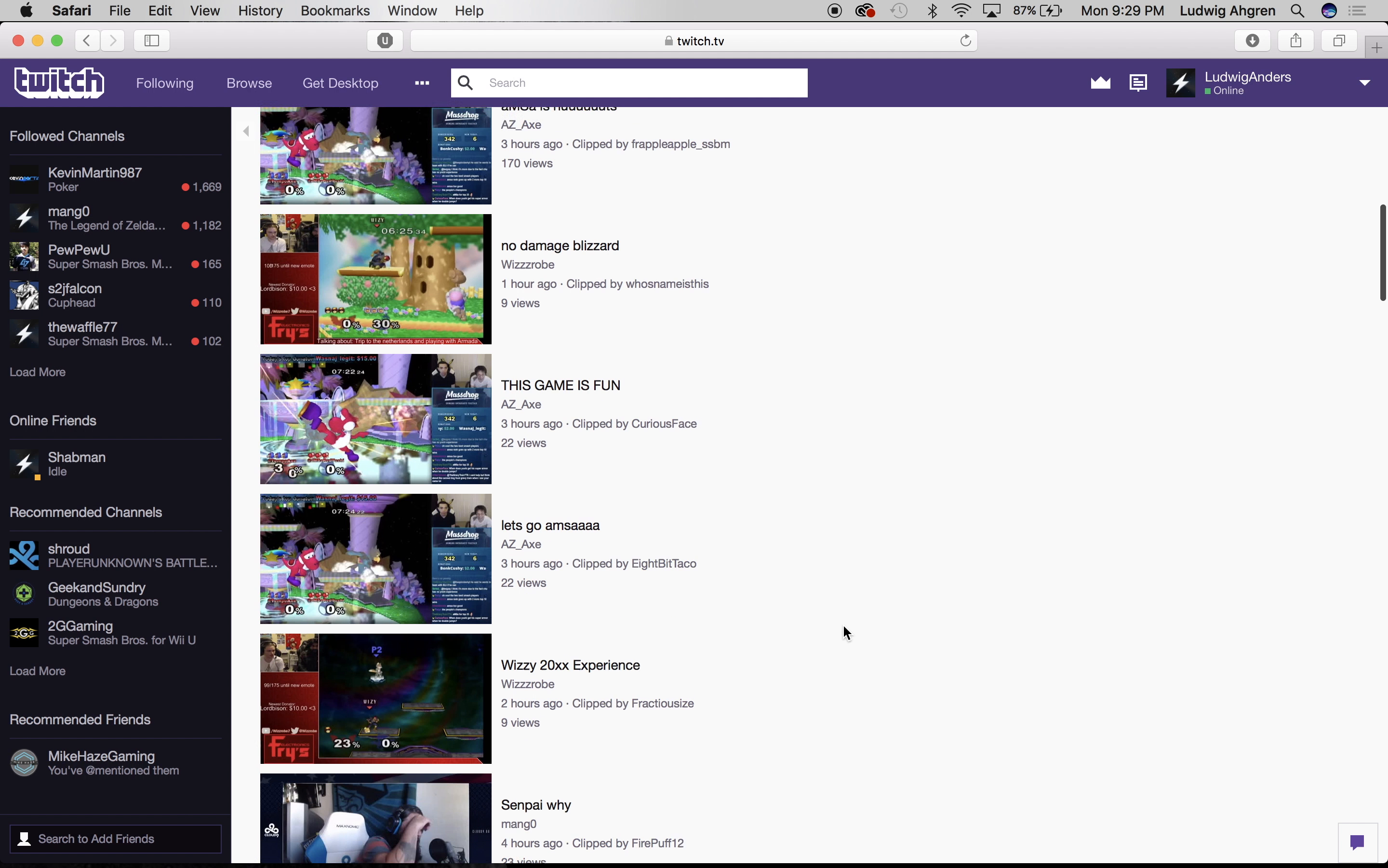
{"action": "scroll", "scroll_direction": "down", "scroll_amount": 3}
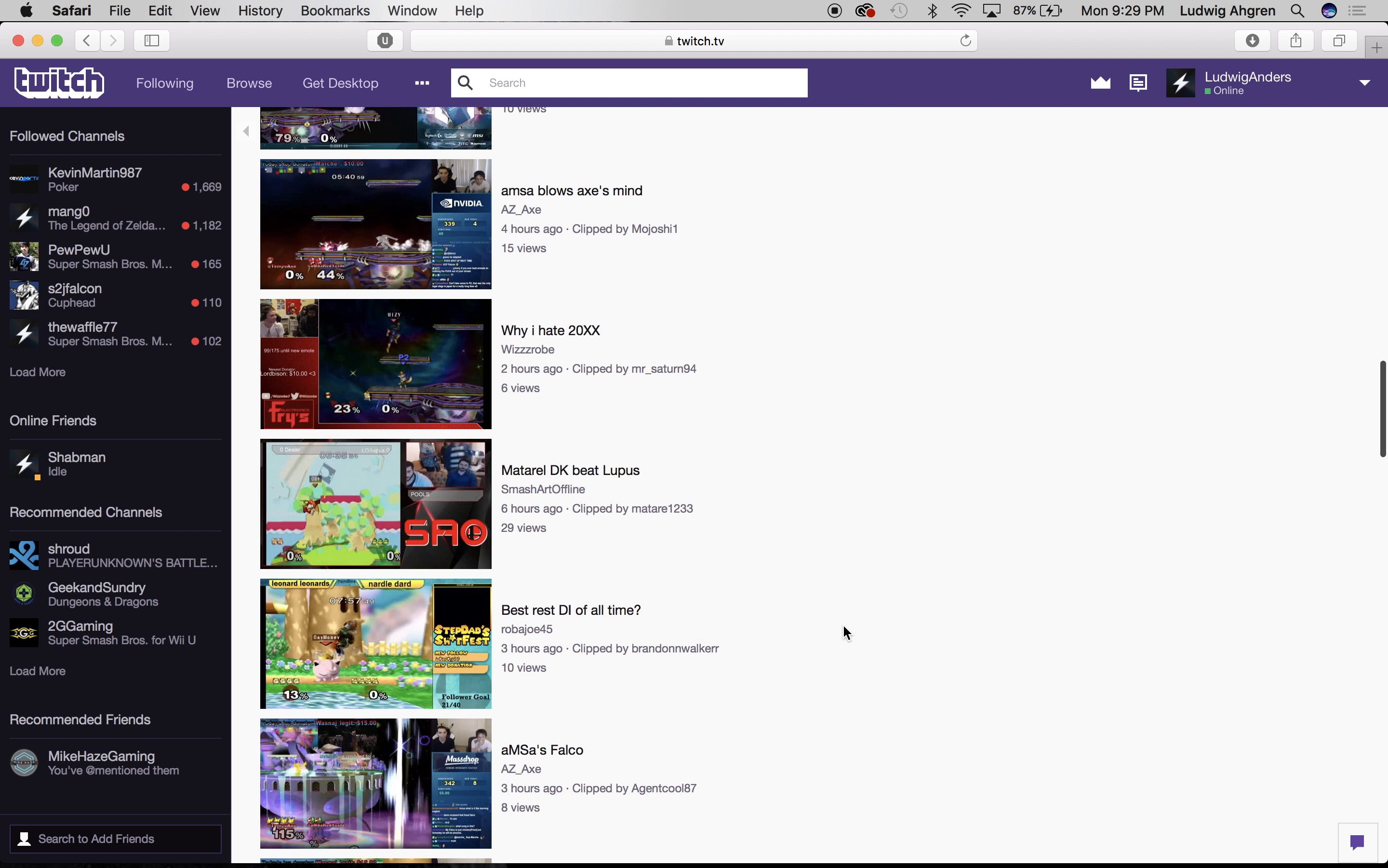
{"action": "mouse_move", "coordinate": [765, 645]}
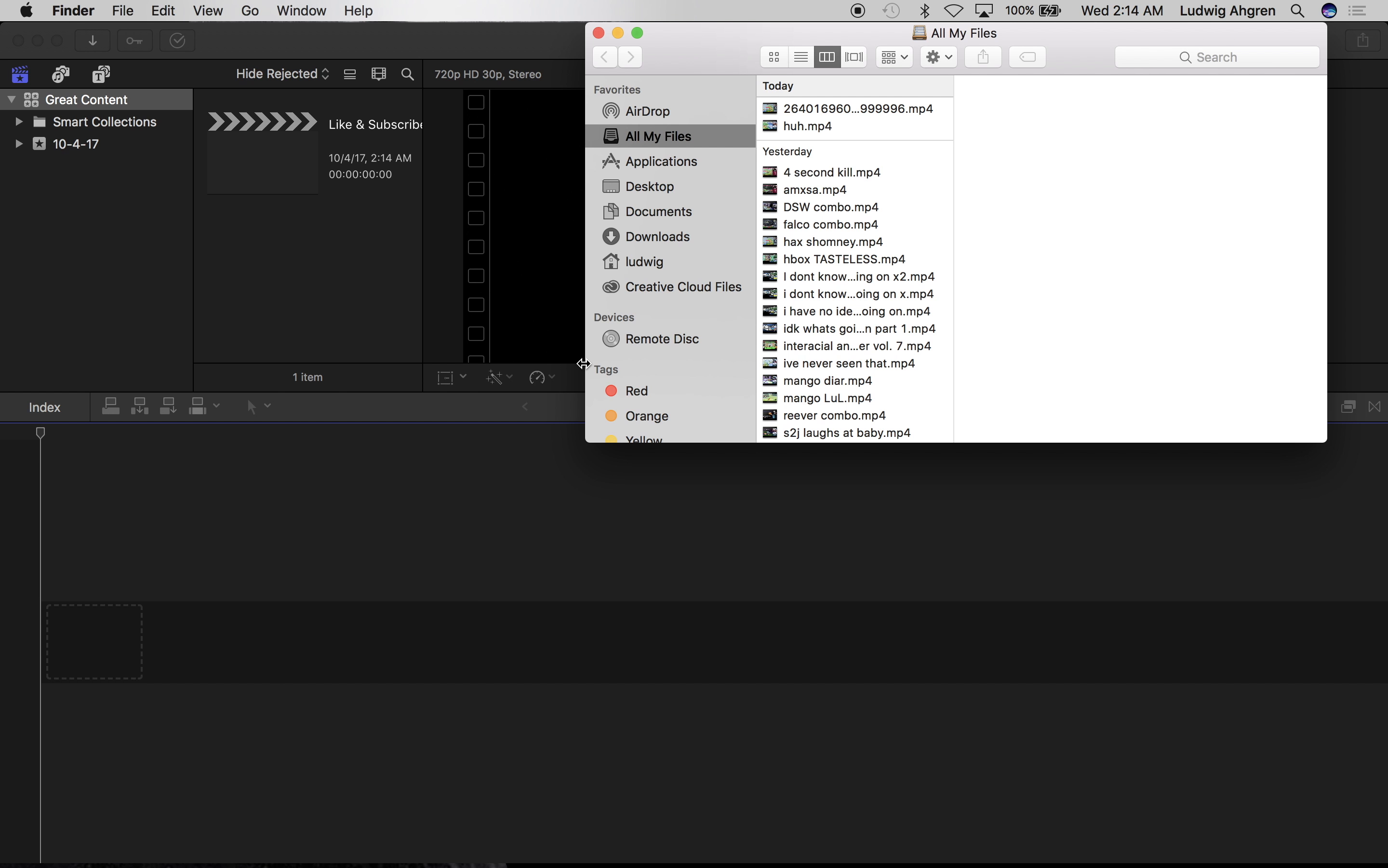
Step: Select among the downloaded .mp4 Melee clips in Finder's All My Files
{"action": "left_click", "coordinate": [650, 186]}
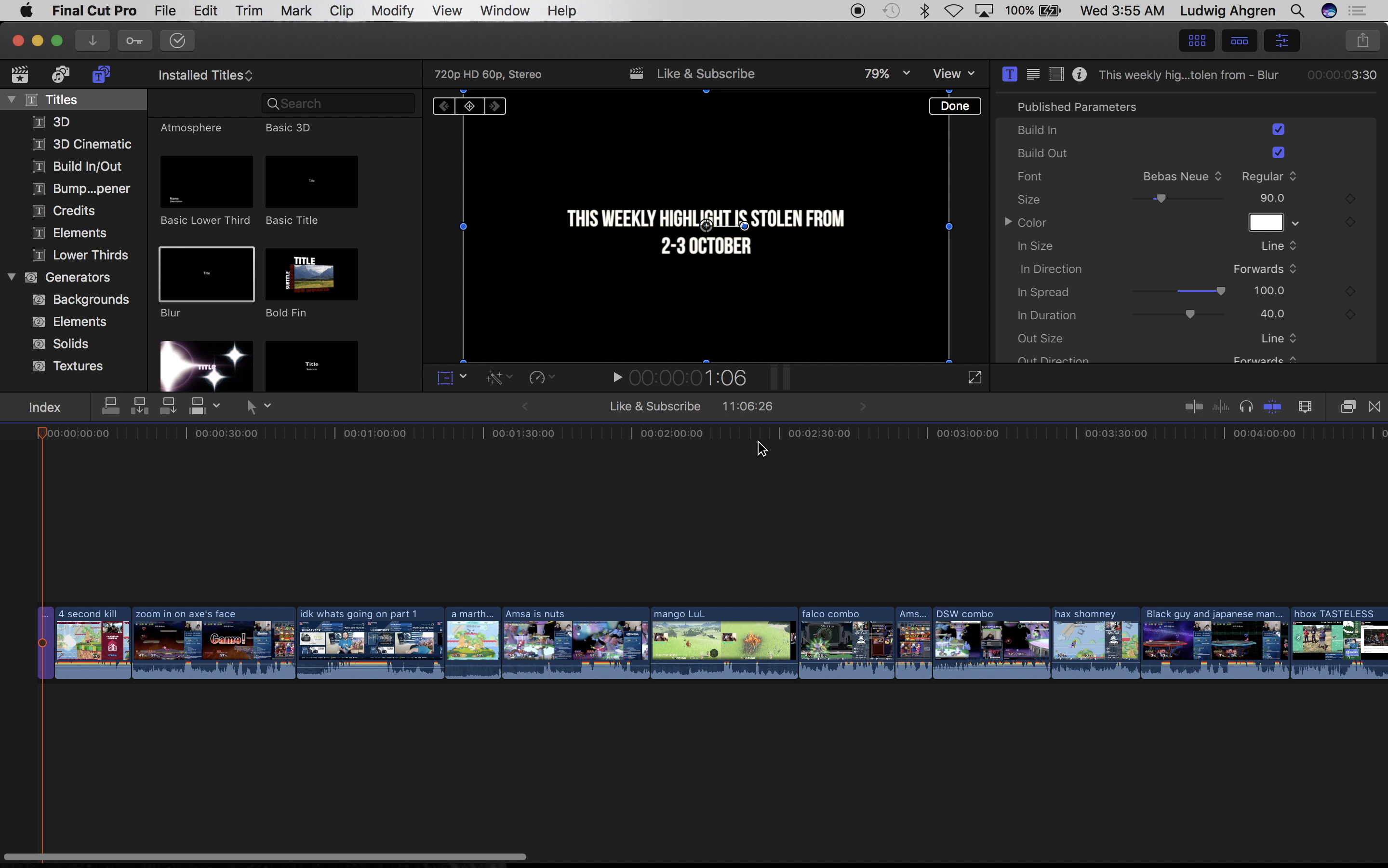
Step: Edit the intro title text 'THIS WEEKLY HIGHLIGHT IS STOLEN FROM 2-3 OCTOBER' ahead of the clips
{"action": "left_click", "coordinate": [1349, 407]}
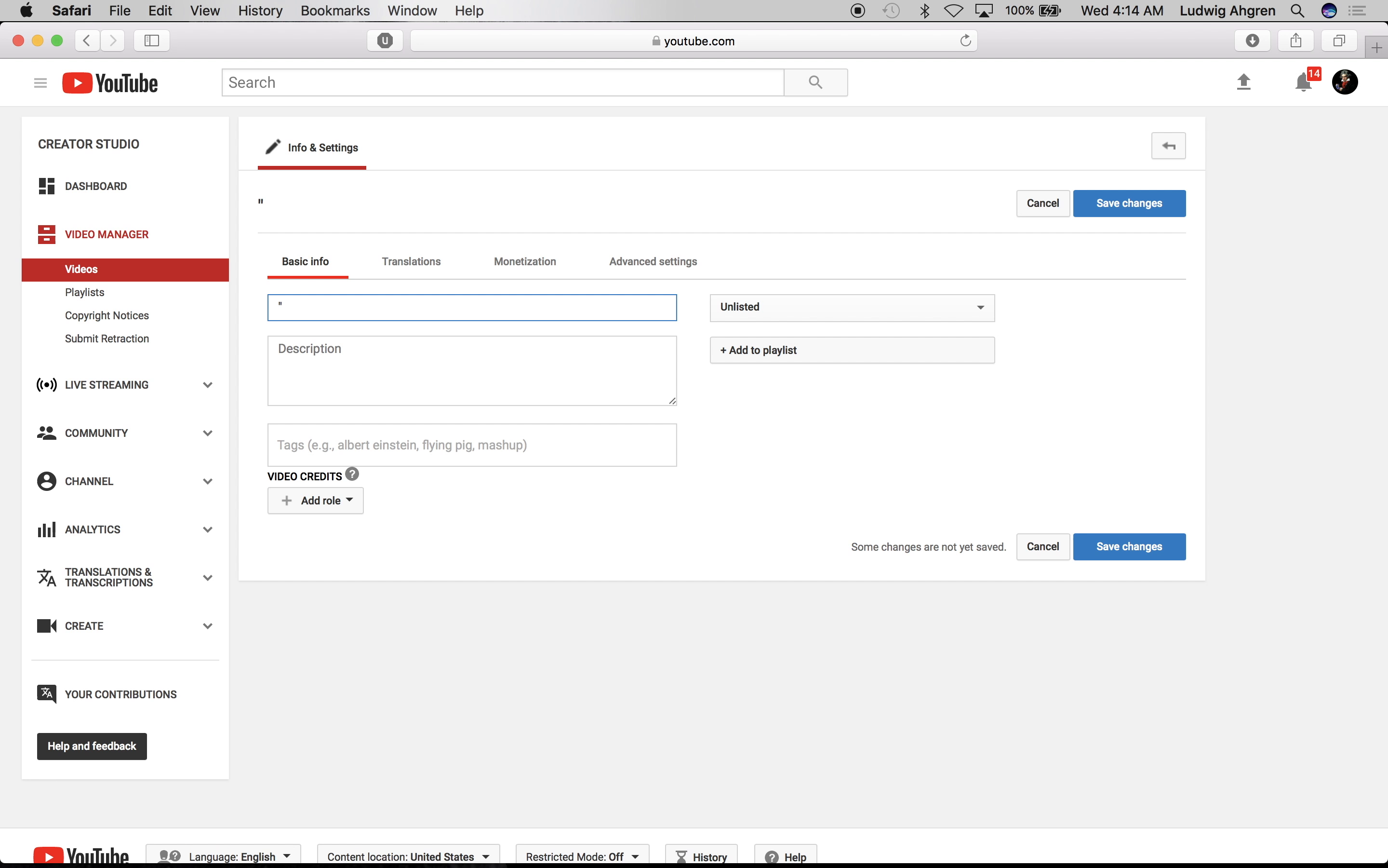
Step: Title the video 'I'm NOT moving to North America." -aMSa ||| Smash Highlights'
{"action": "type", "text": "I'm"}
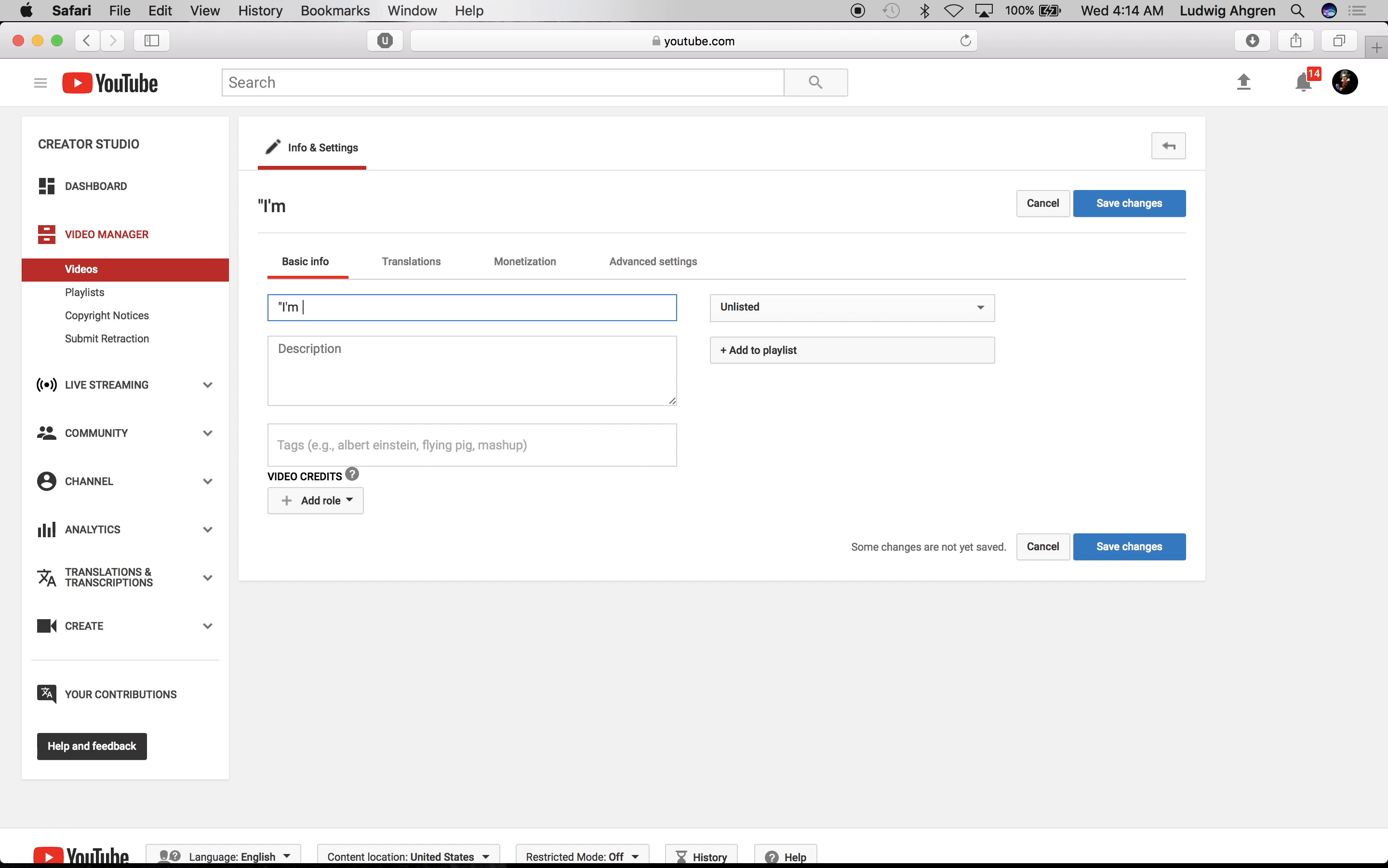
{"action": "type", "text": "NOT moving to North America"}
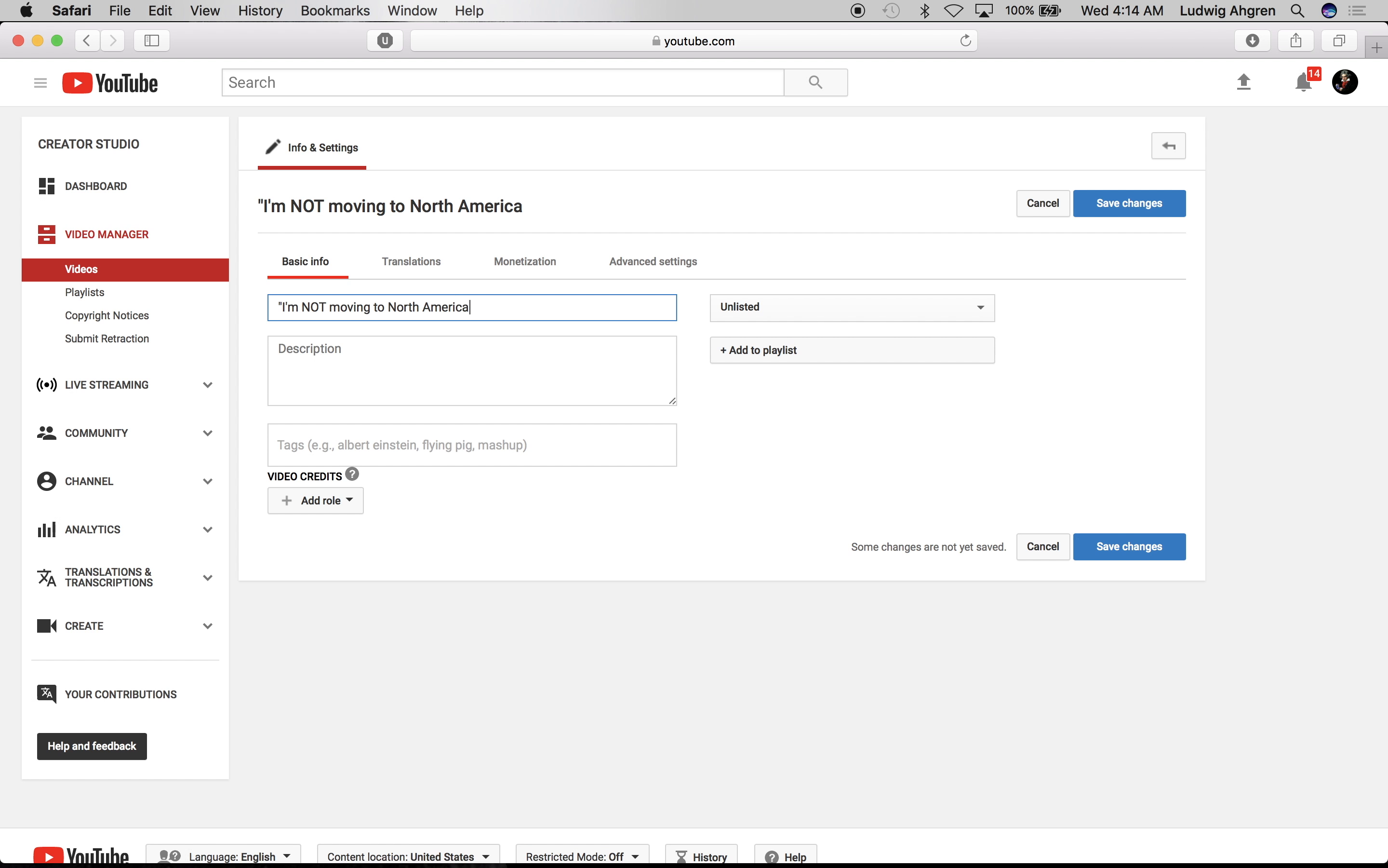
{"action": "type", "text": ".\" -aMSa ||| Smash Highlights"}
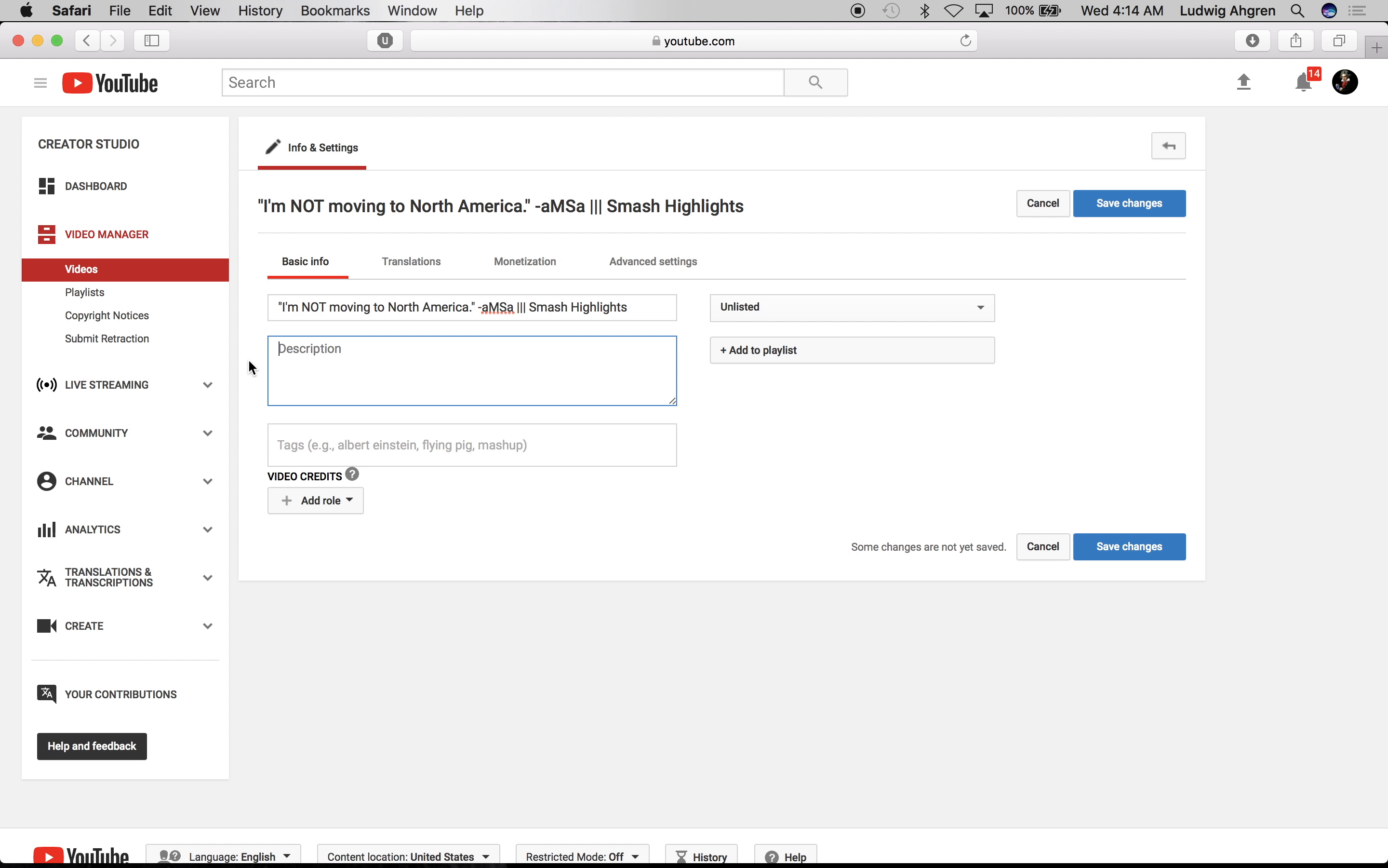
Step: Describe the video as 'check out the original content on twitch or yt'
{"action": "type", "text": "ce"}
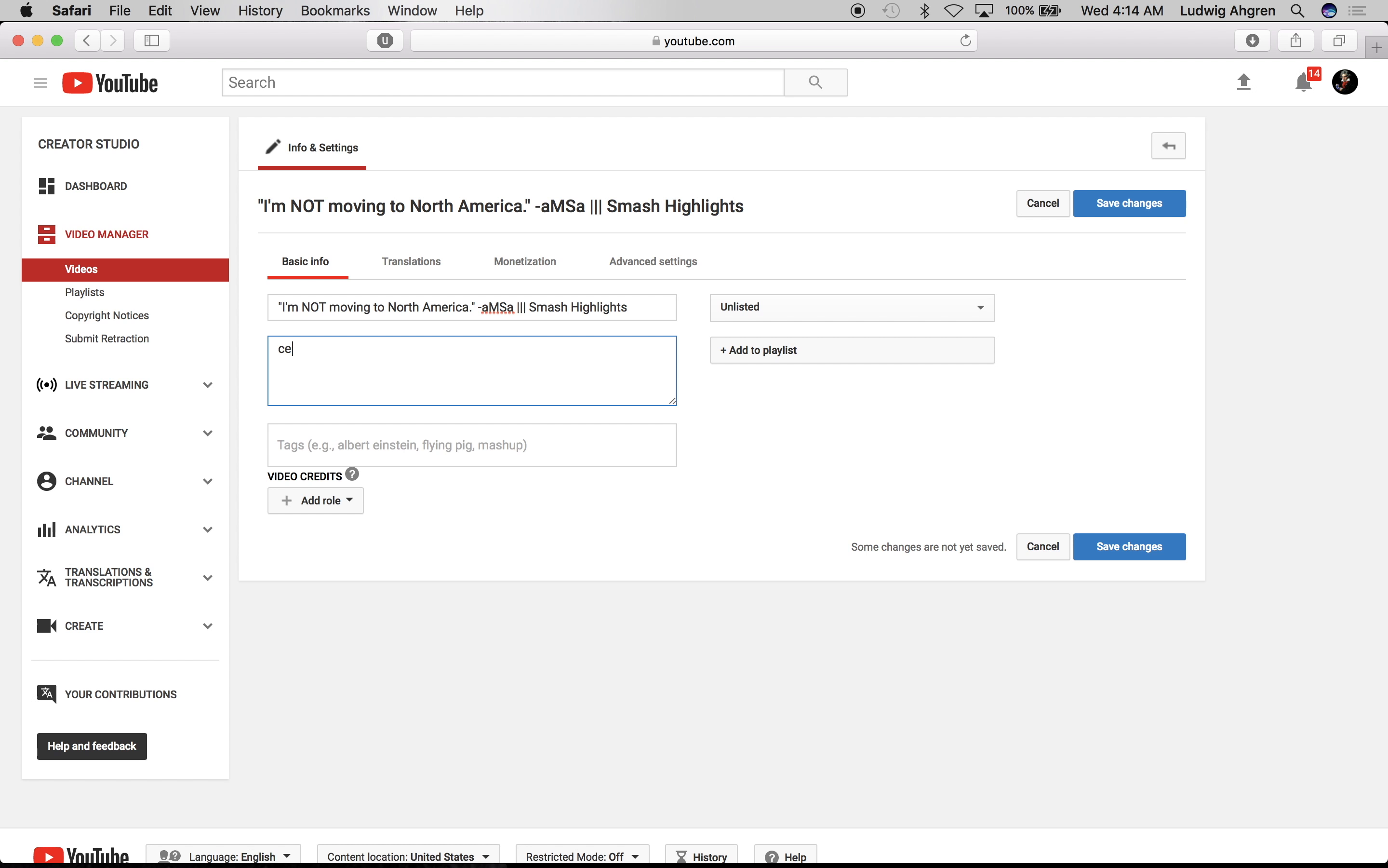
{"action": "type", "text": "heck out the original"}
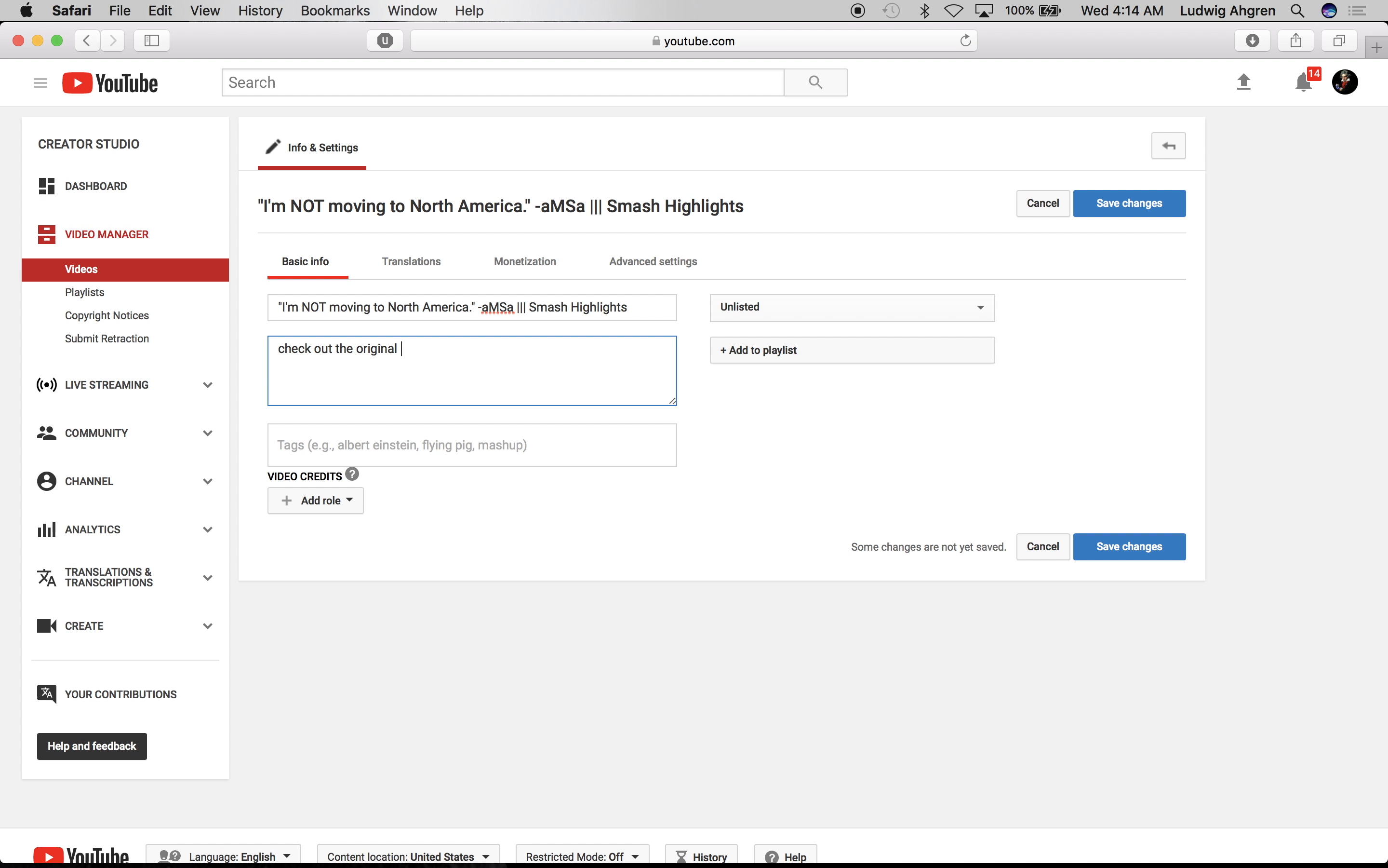
{"action": "type", "text": "content on twitch or"}
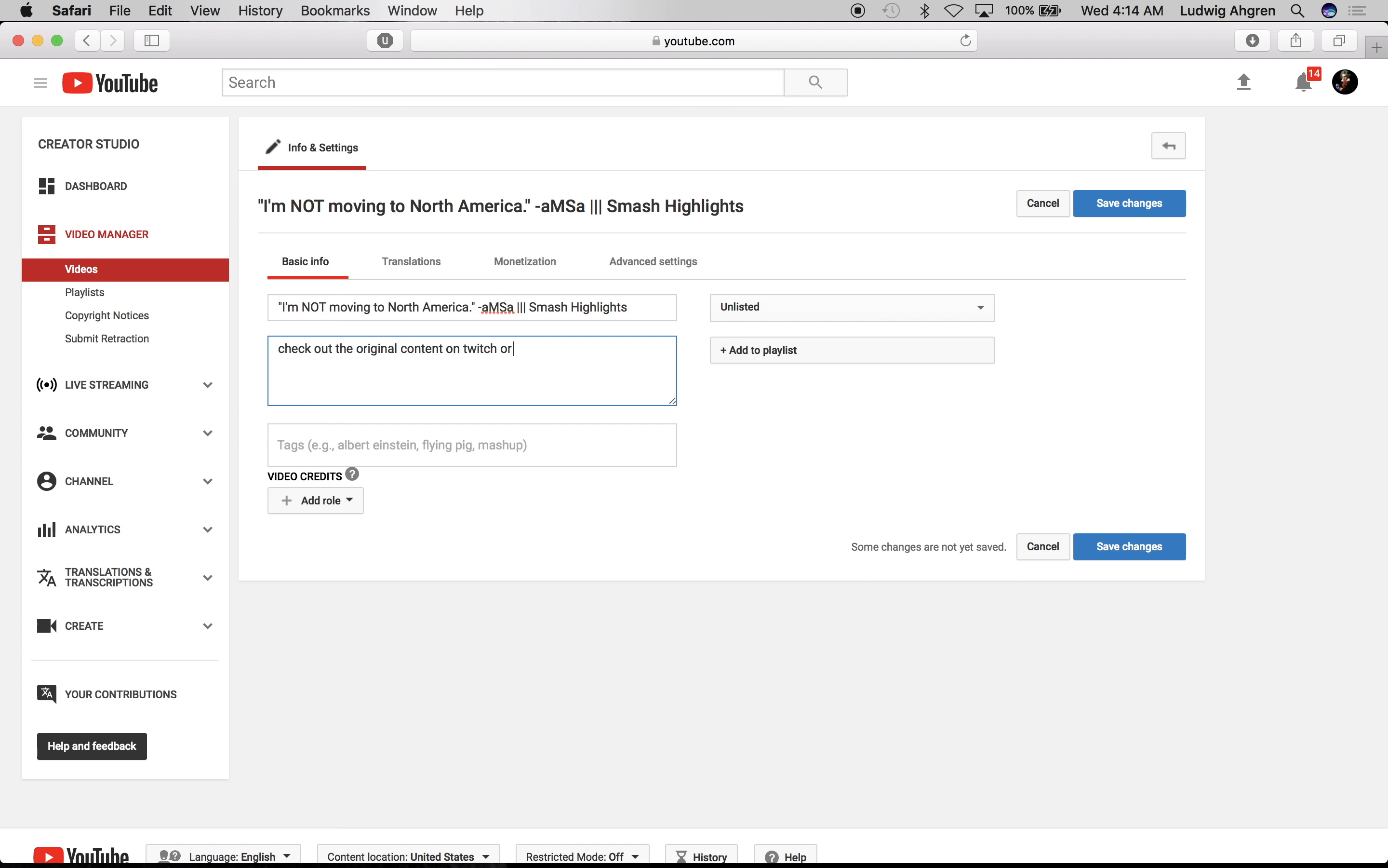
{"action": "type", "text": "yt"}
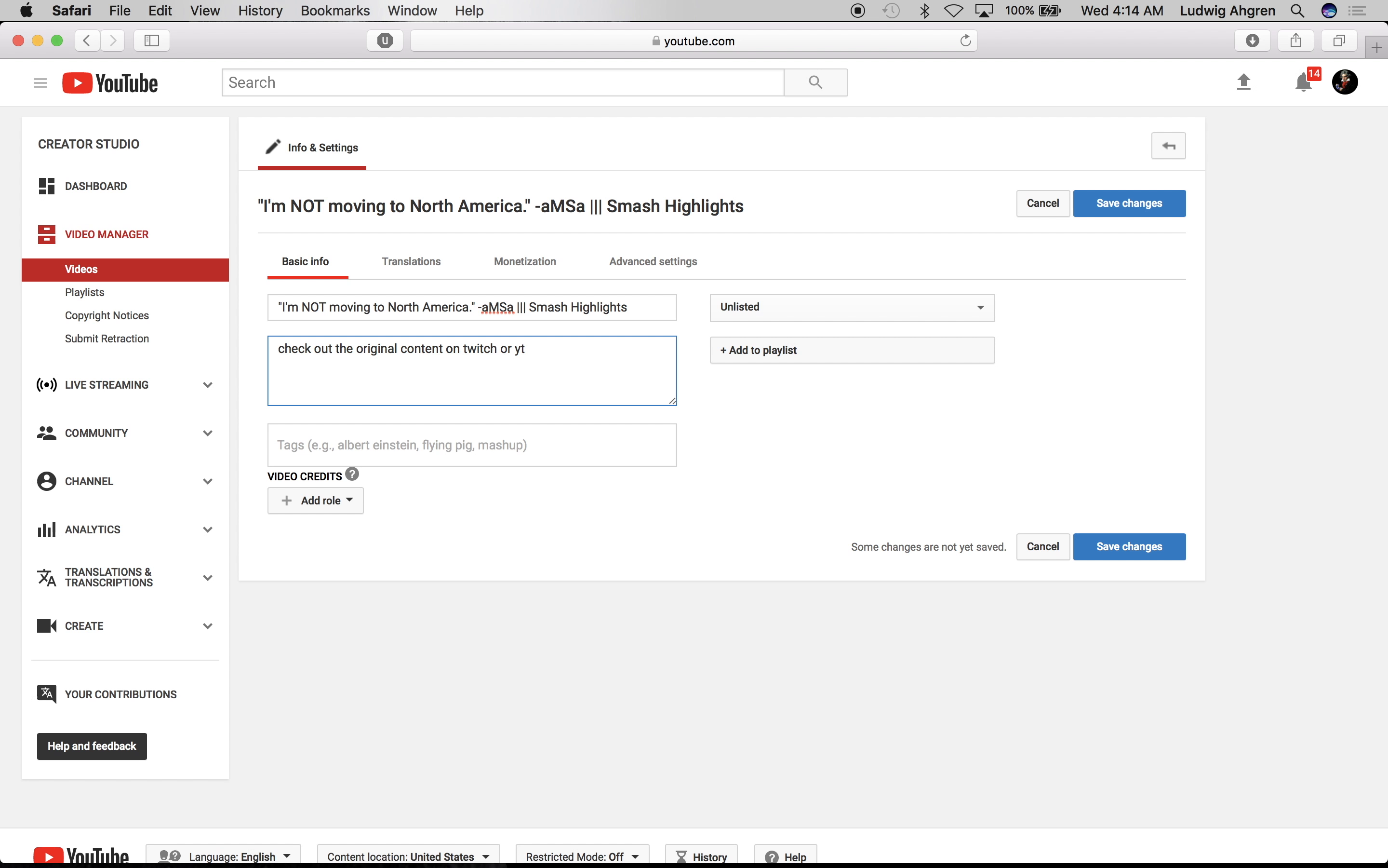
{"action": "mouse_move", "coordinate": [263, 406]}
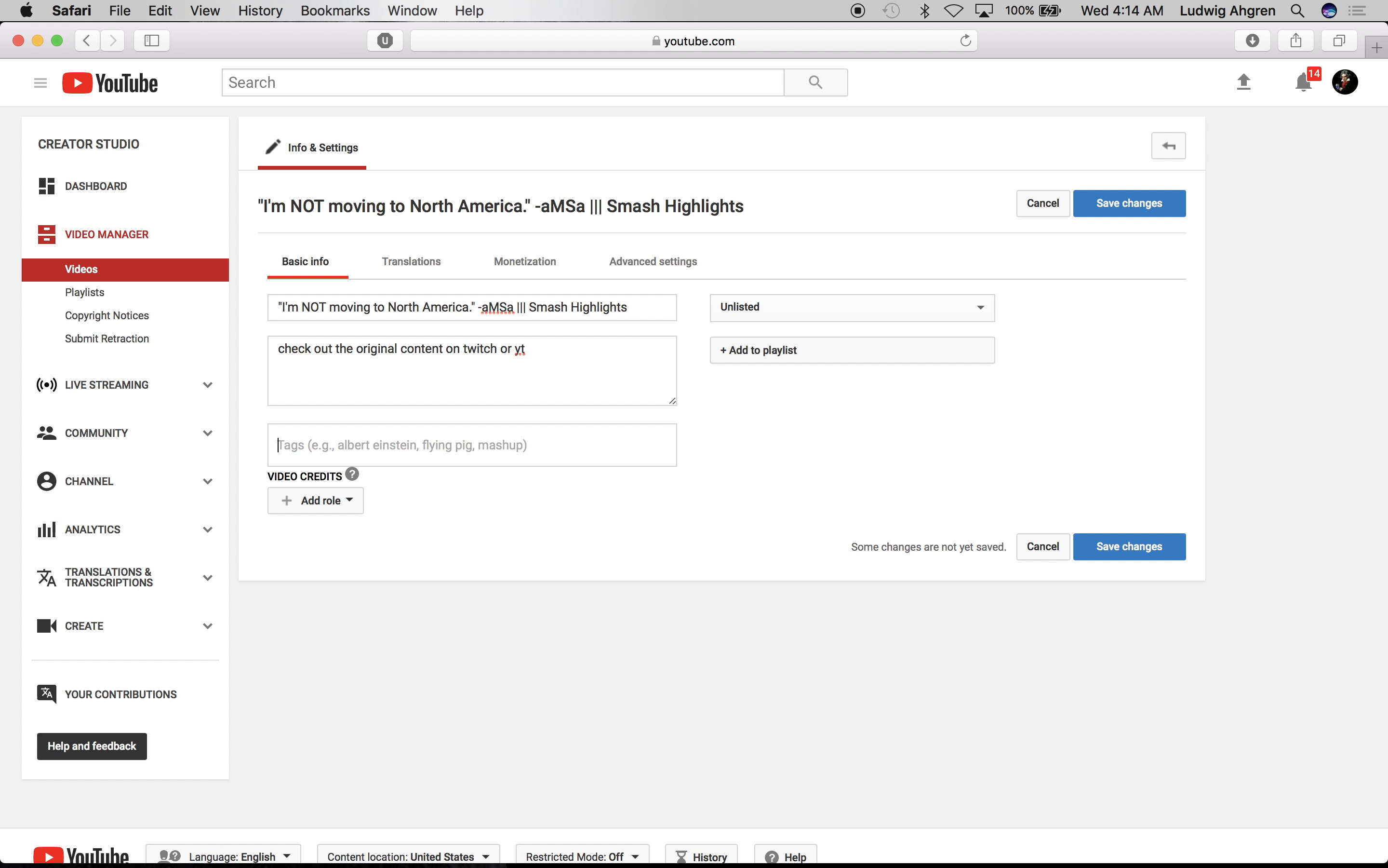
Step: Add tags like mango, gods, melee, gimr, keep Monetize with ads on, and save changes
{"action": "type", "text": "WHAT, hype, prank"}
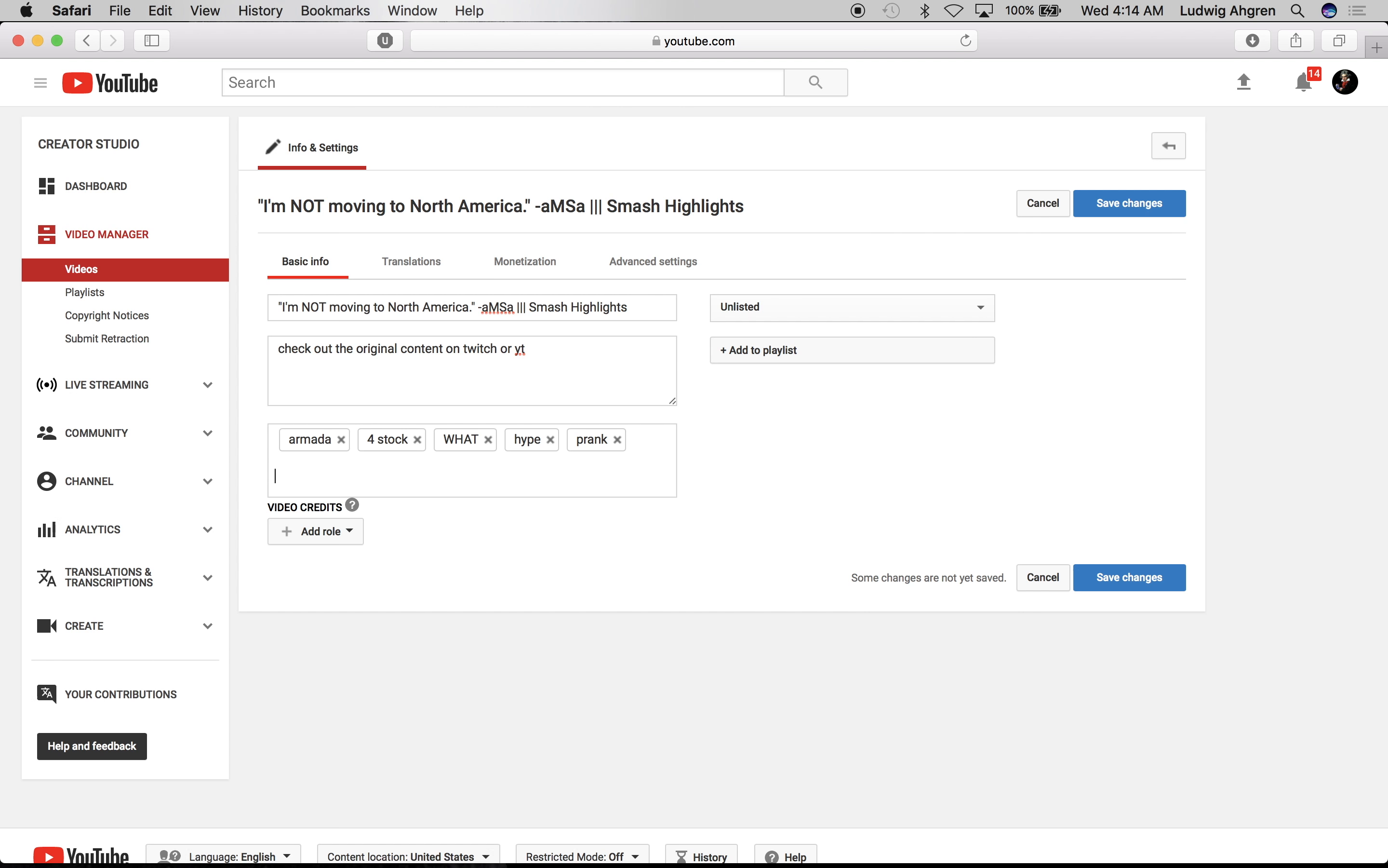
{"action": "type", "text": "mango gods melee jesus cant believe it justin beiber bussy gimr no take down peng boys gr smash melee follow me on twitter @ludwigahgren"}
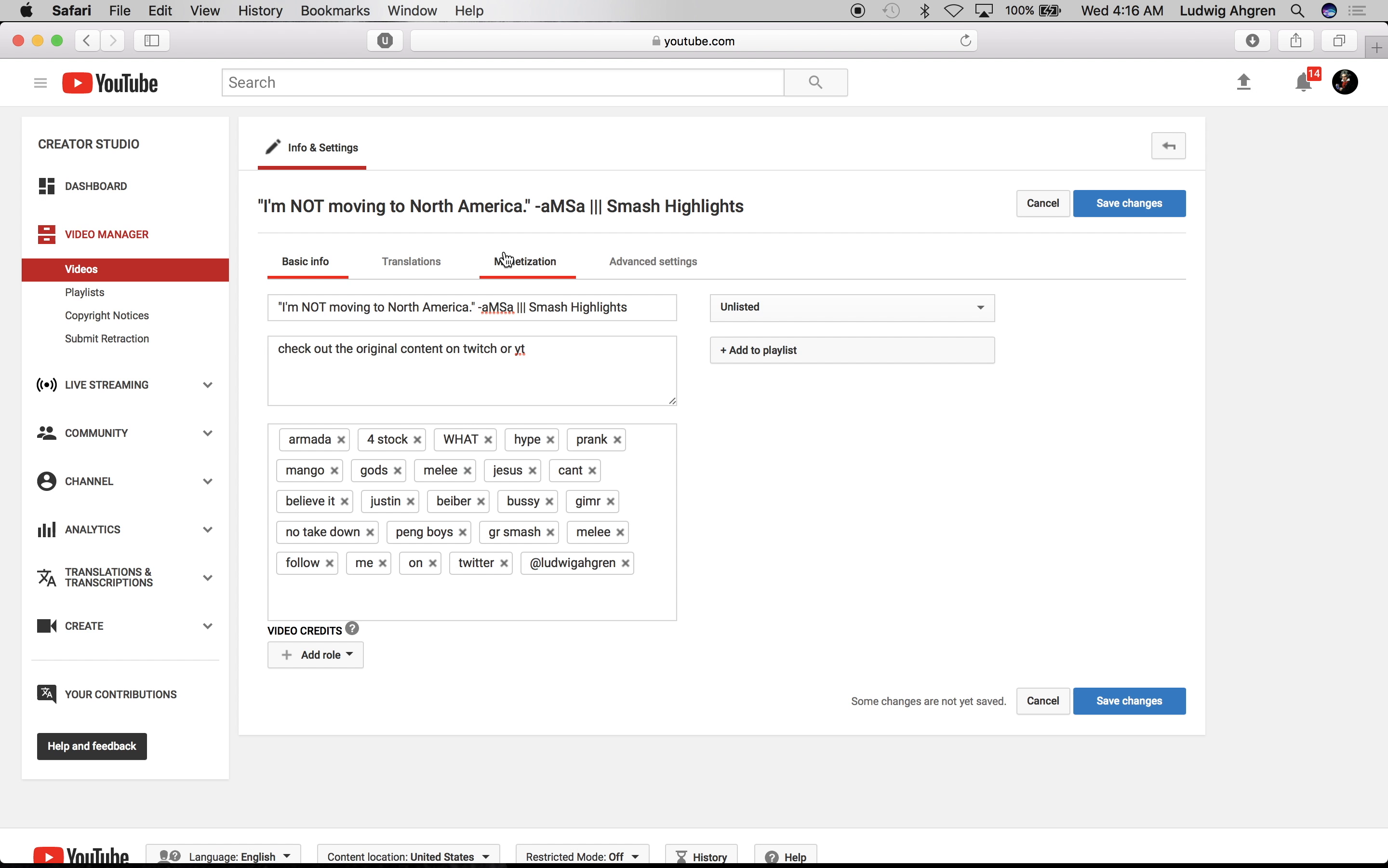
{"action": "left_click", "coordinate": [525, 261]}
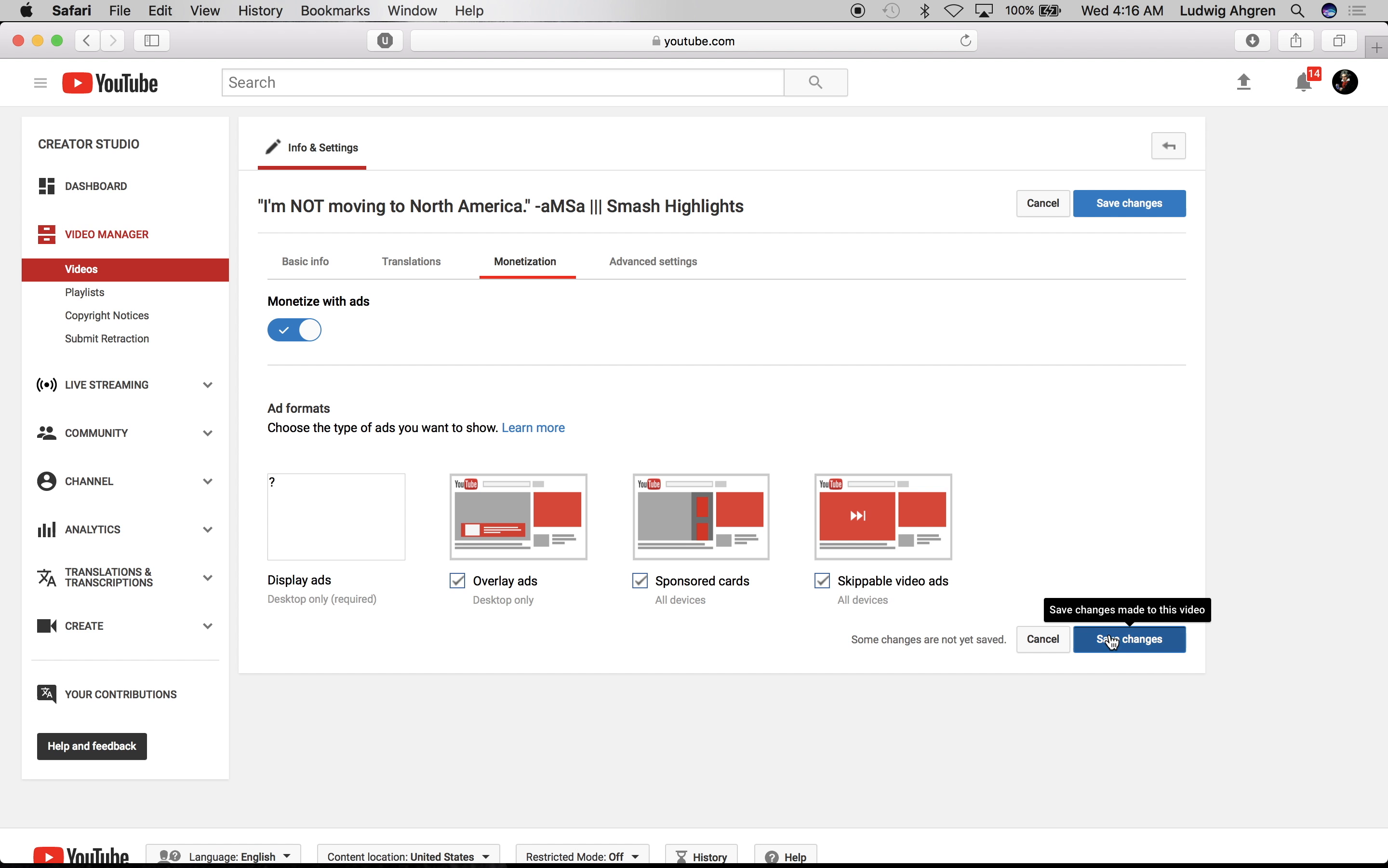
{"action": "left_click", "coordinate": [1127, 638]}
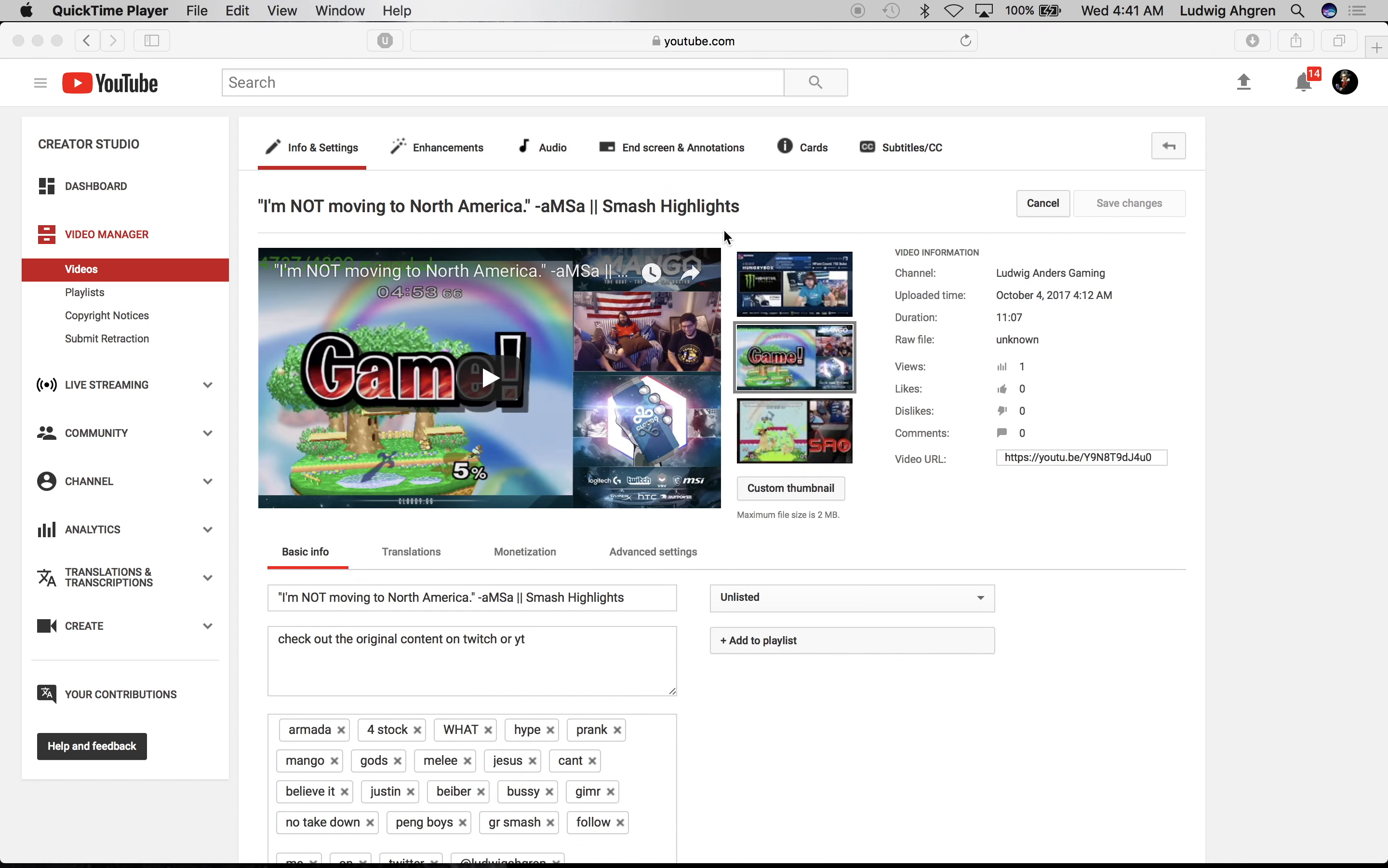
{"action": "mouse_move", "coordinate": [783, 507]}
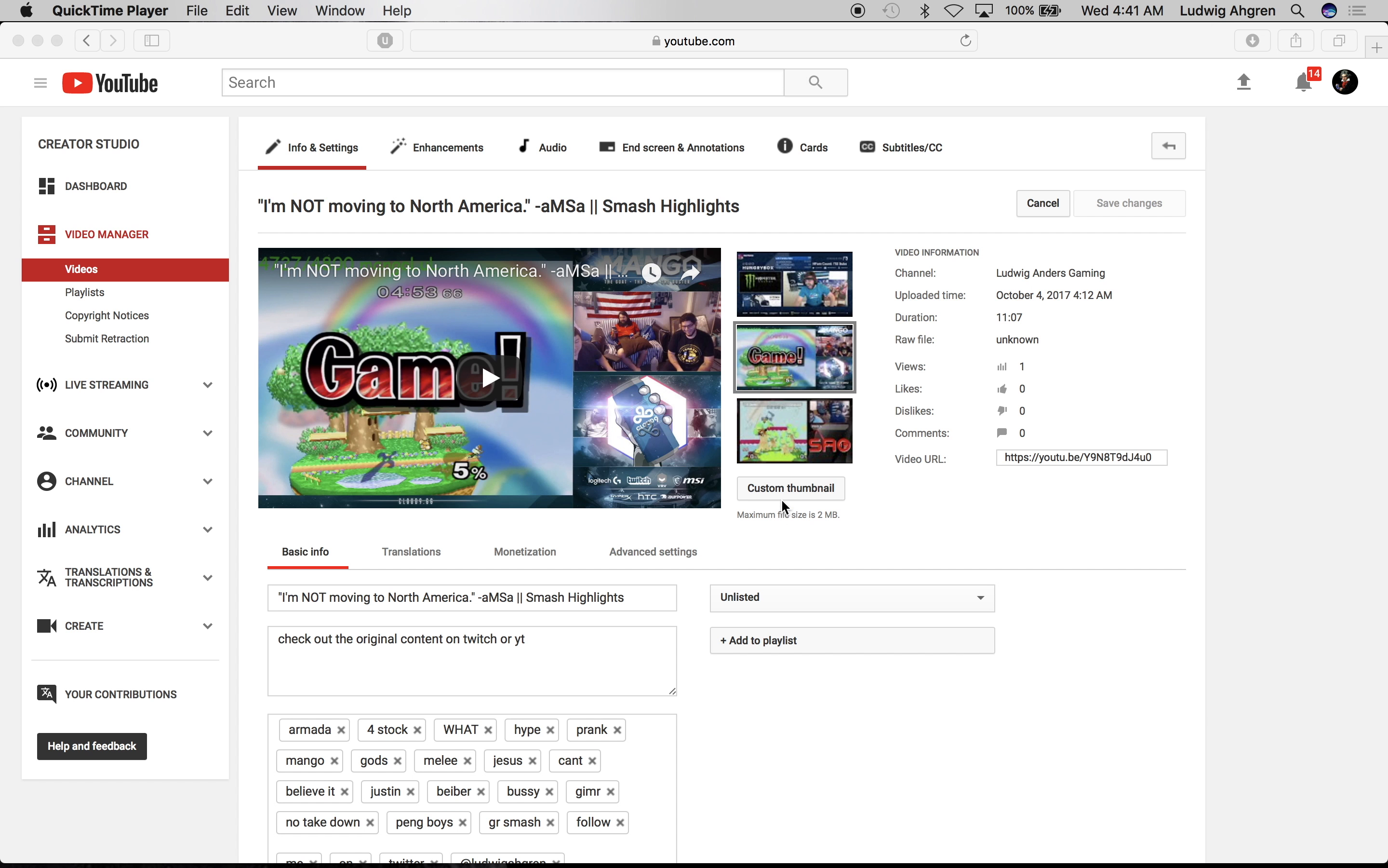
Step: Upload thumbnail.png as the video's custom thumbnail
{"action": "left_click", "coordinate": [790, 488]}
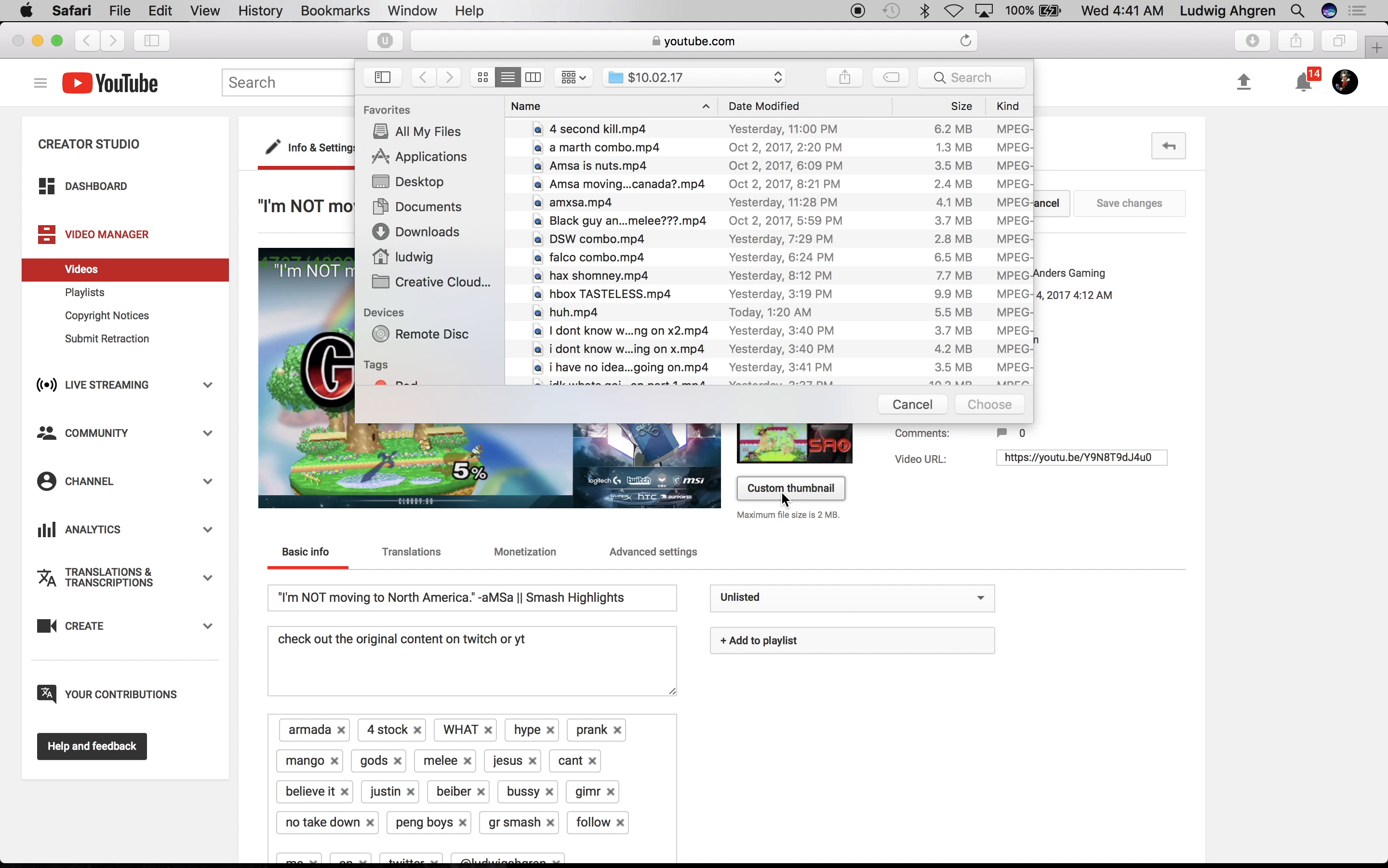
{"action": "scroll", "scroll_direction": "down", "scroll_amount": 3}
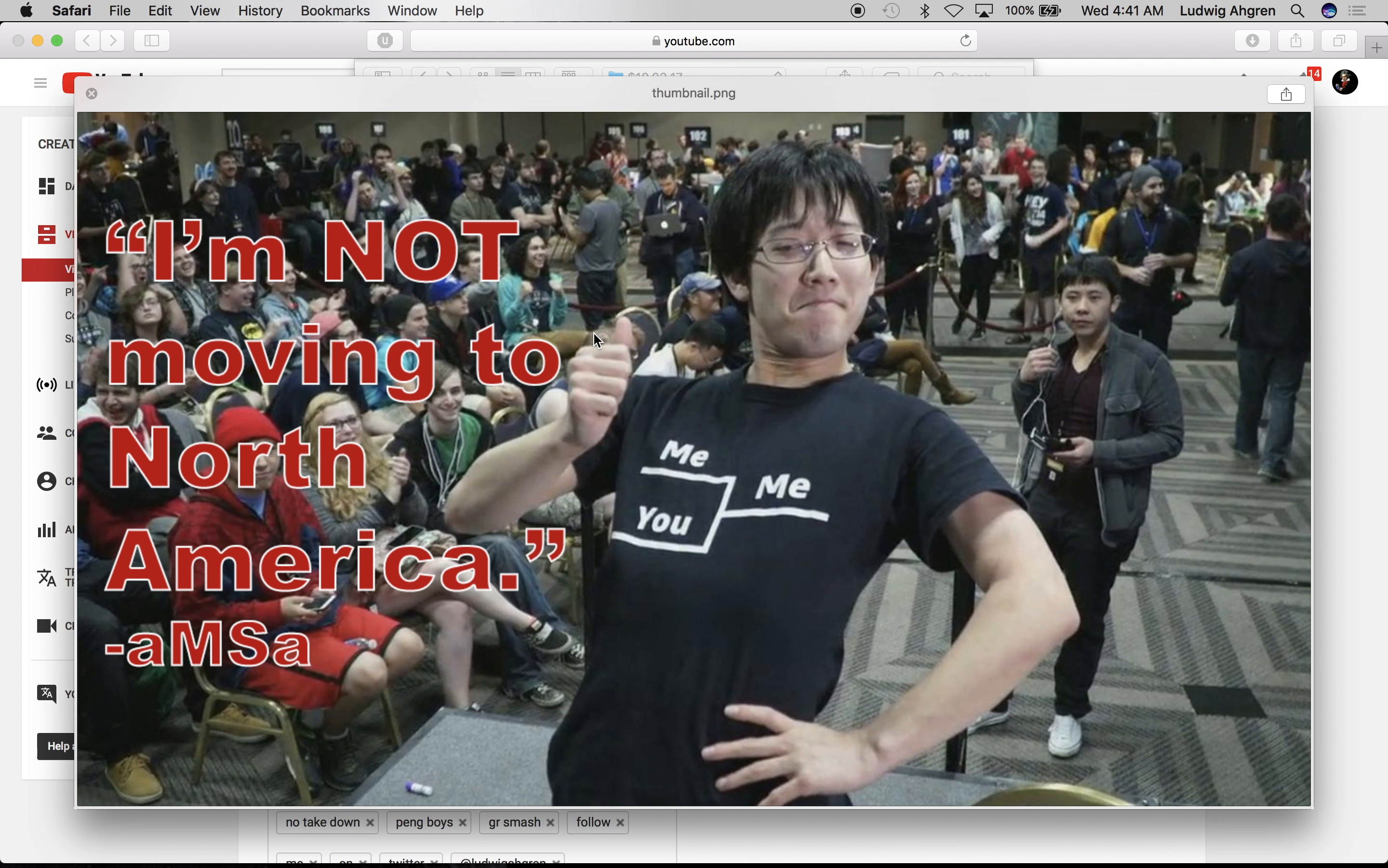
{"action": "left_click", "coordinate": [91, 94]}
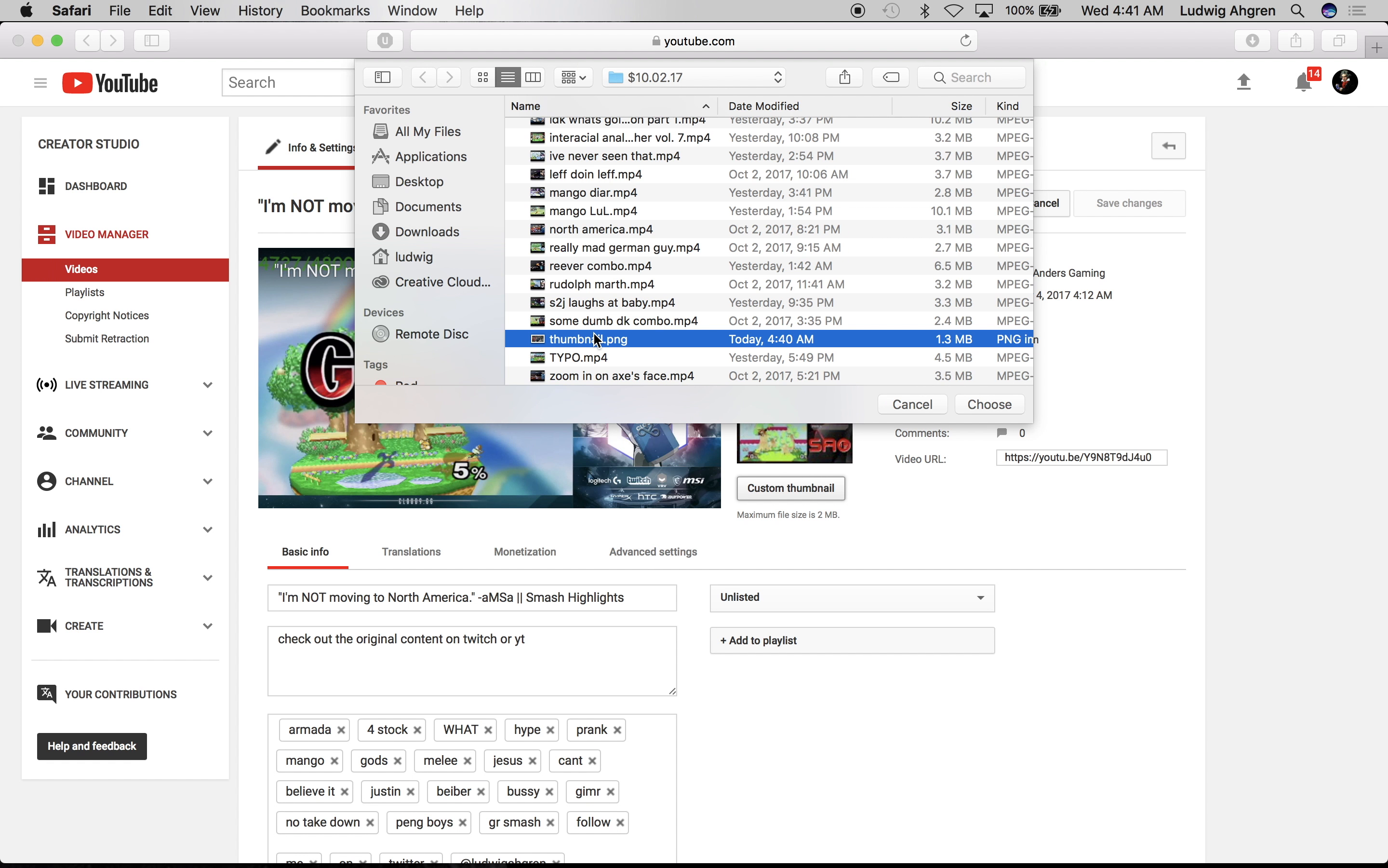
{"action": "left_click", "coordinate": [988, 404]}
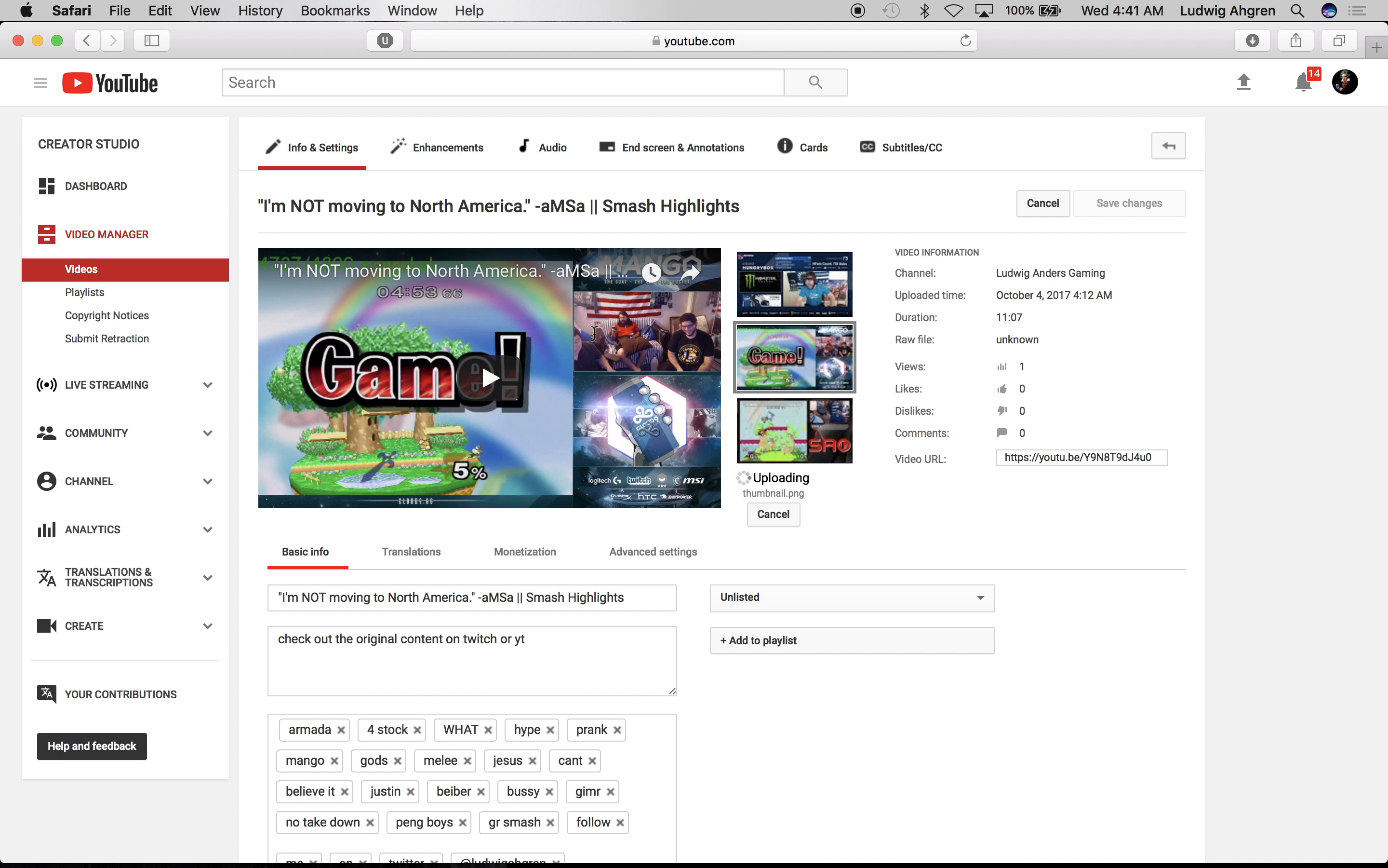
Step: Switch the video's visibility from Unlisted to Public
{"action": "left_click", "coordinate": [850, 598]}
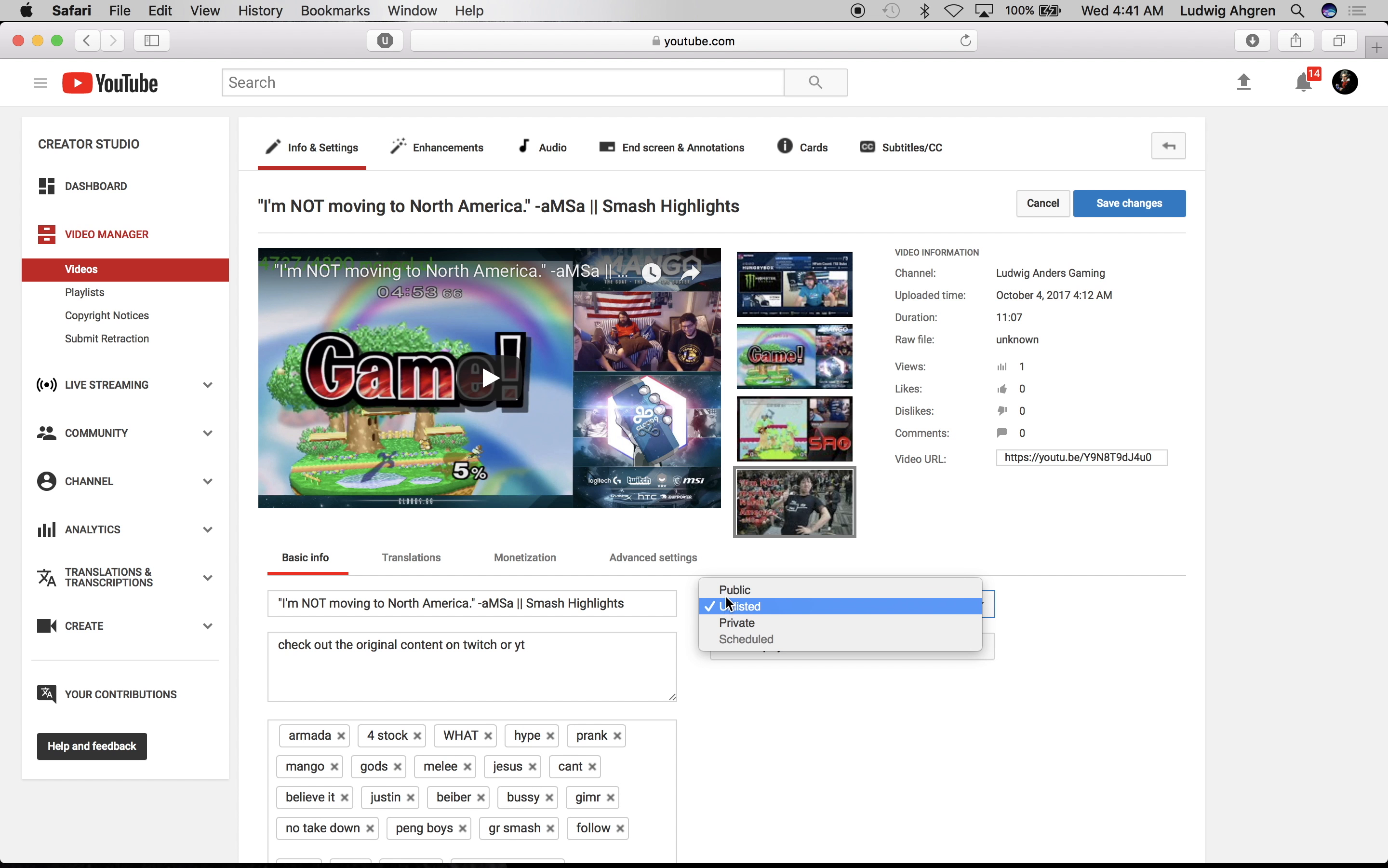
{"action": "left_click", "coordinate": [734, 590]}
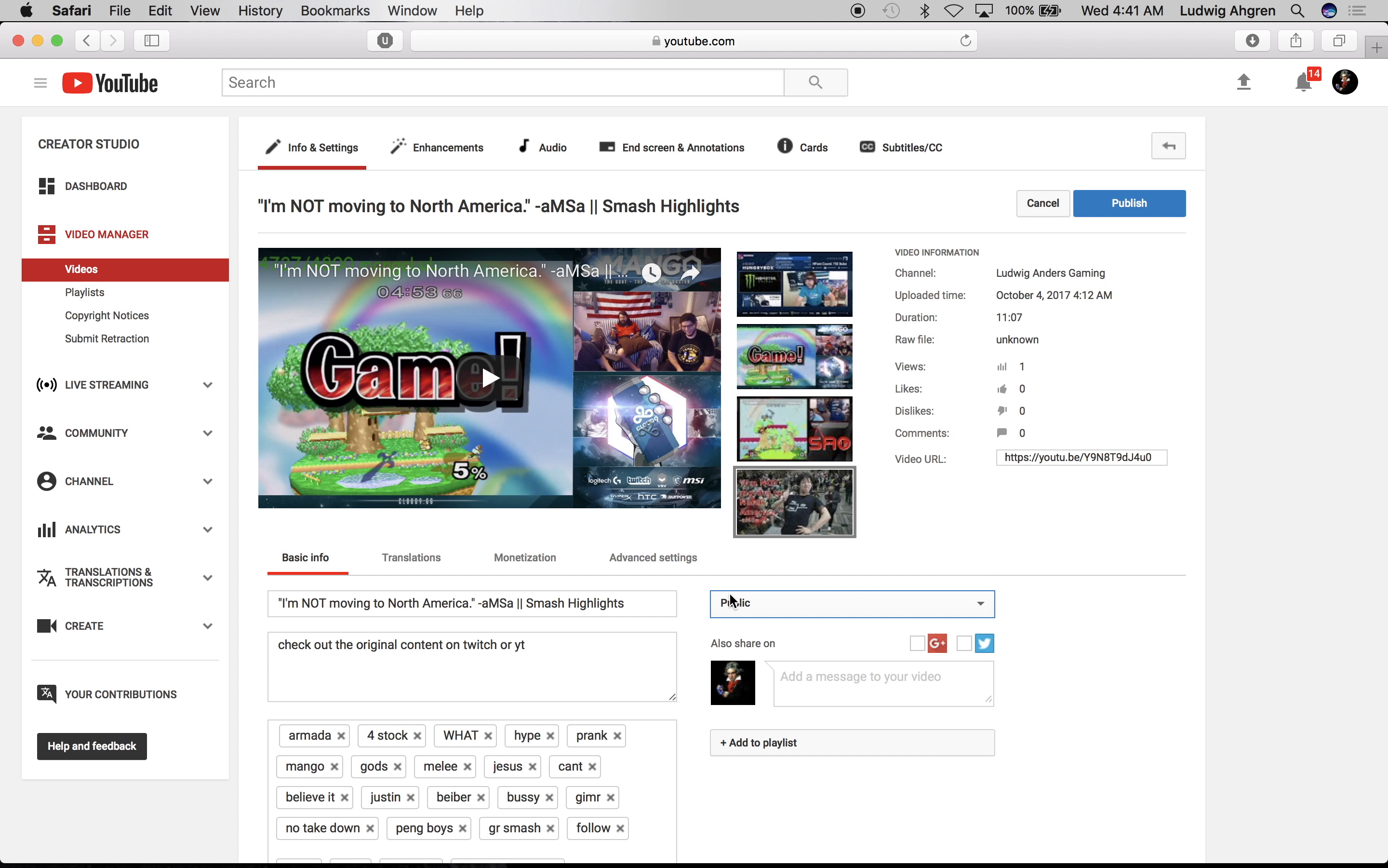